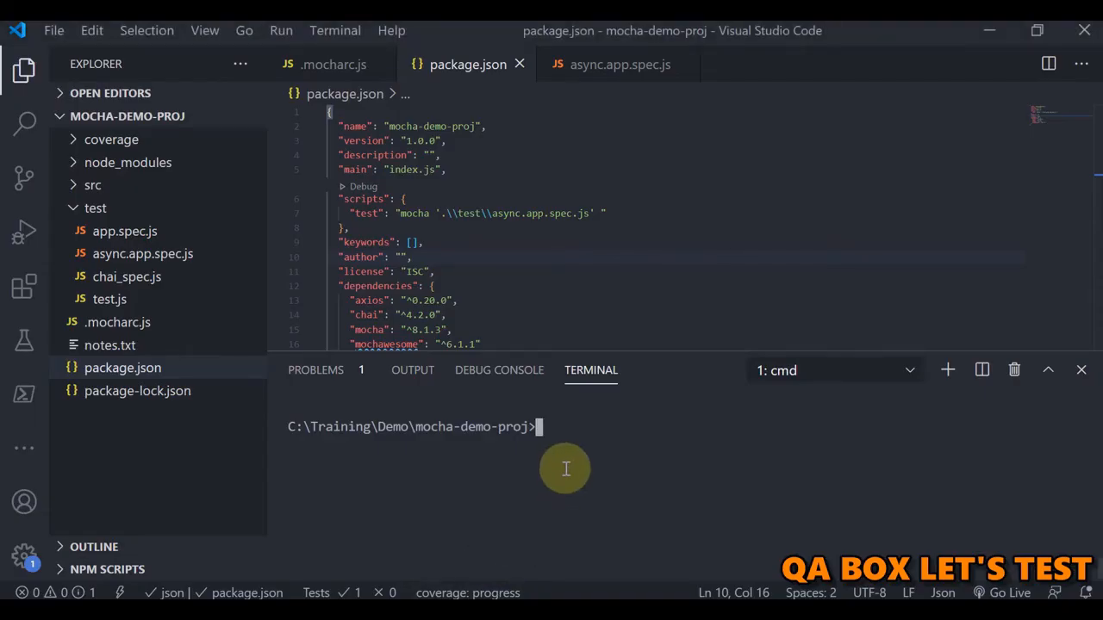
# Run mocha --help in the terminal and scroll through its Options list
pyautogui.write('moc')
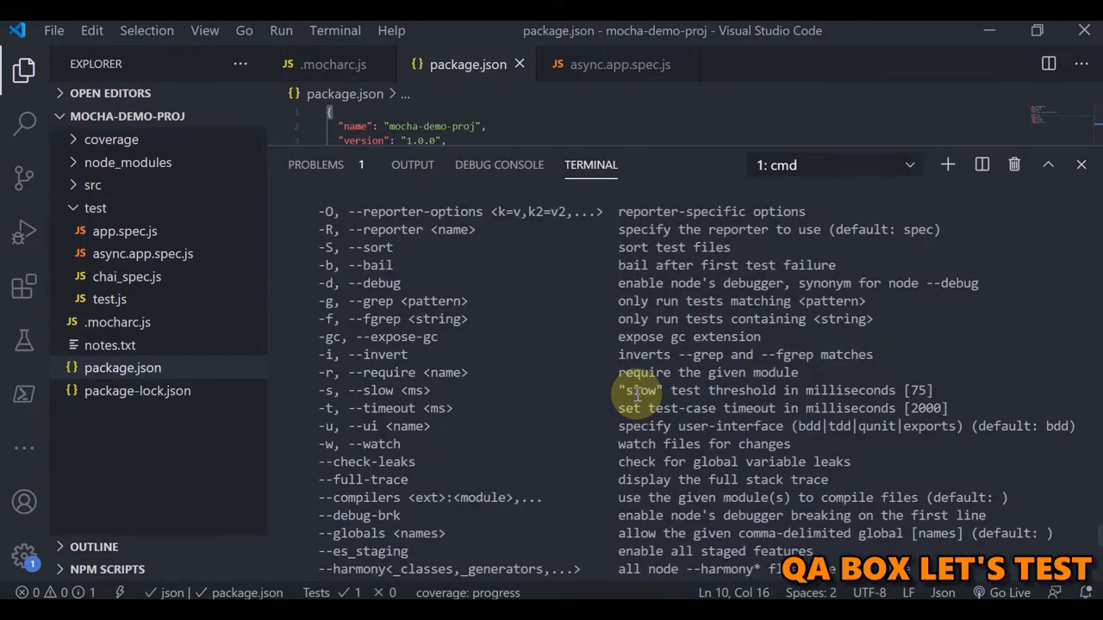
pyautogui.scroll(3)
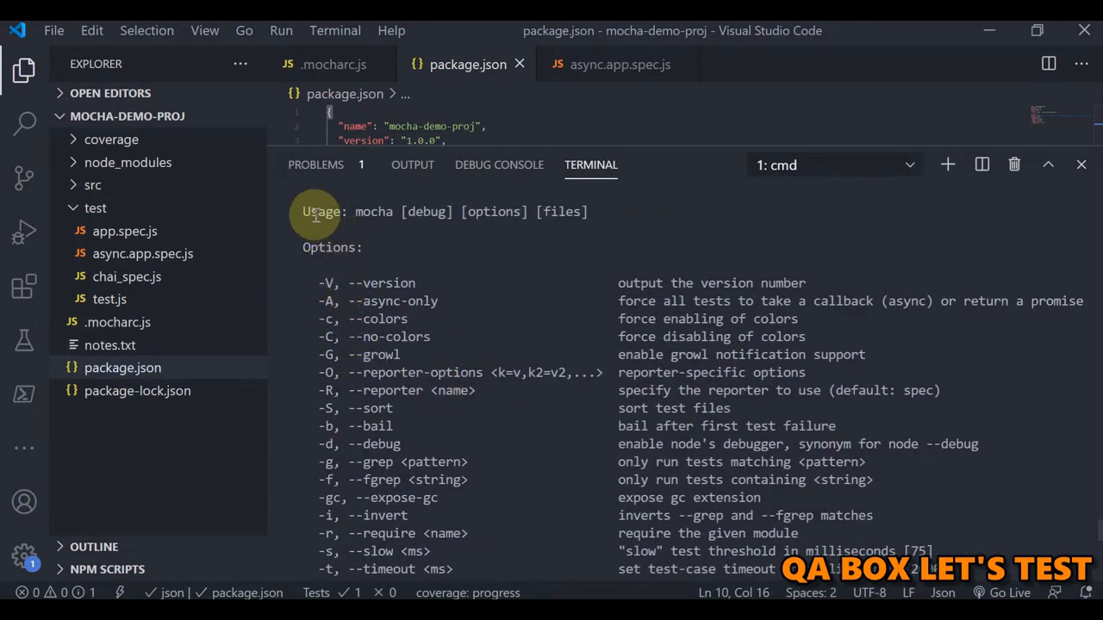
pyautogui.moveTo(441, 210)
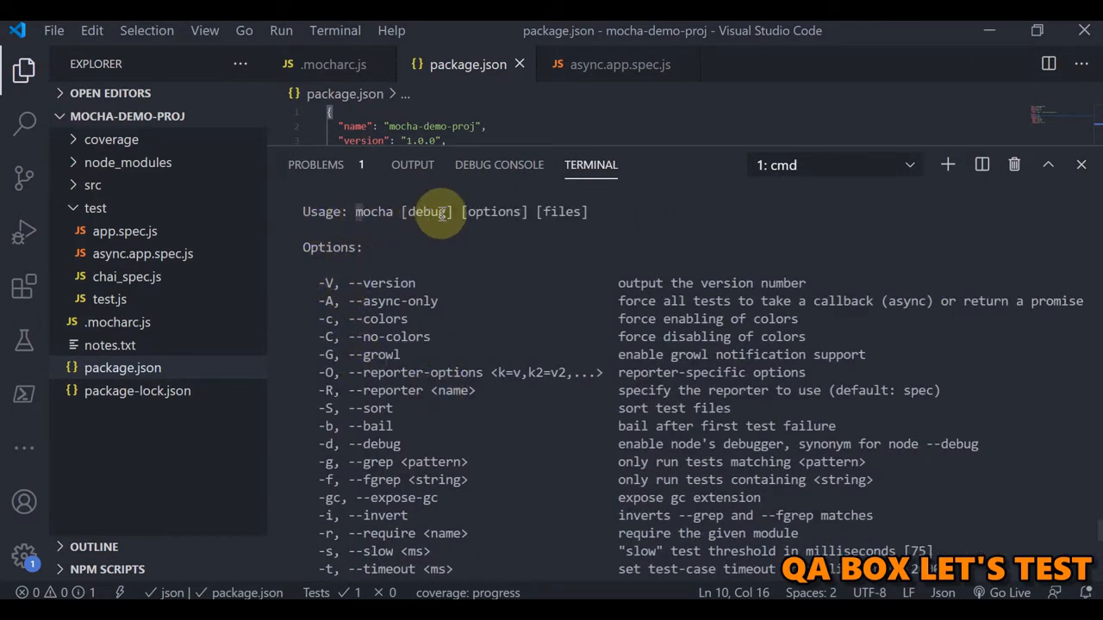
pyautogui.moveTo(457, 258)
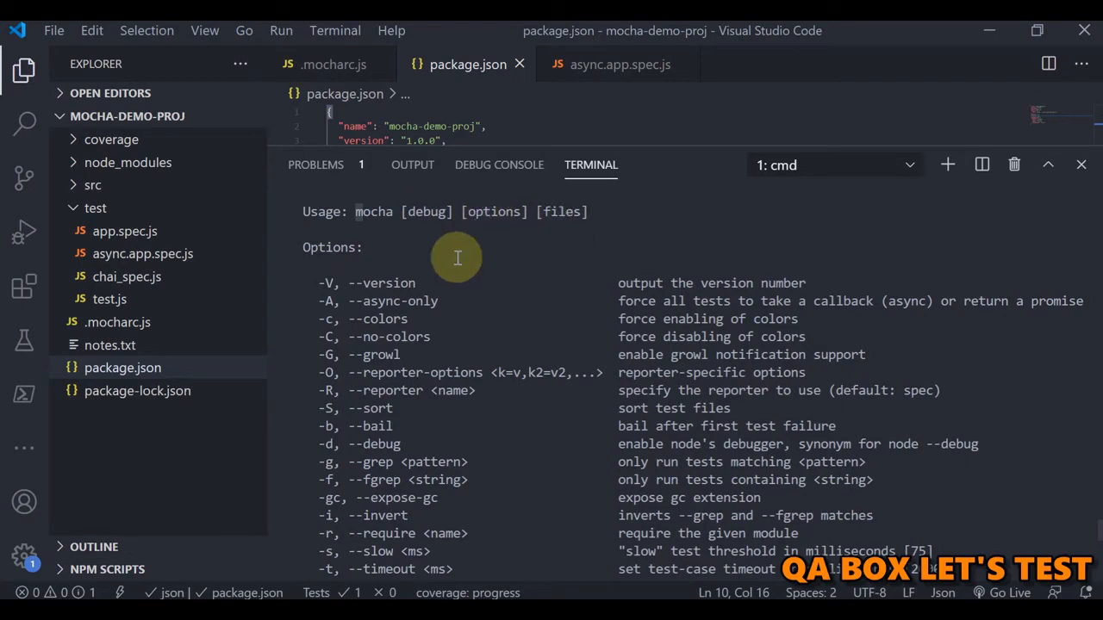
pyautogui.scroll(-3)
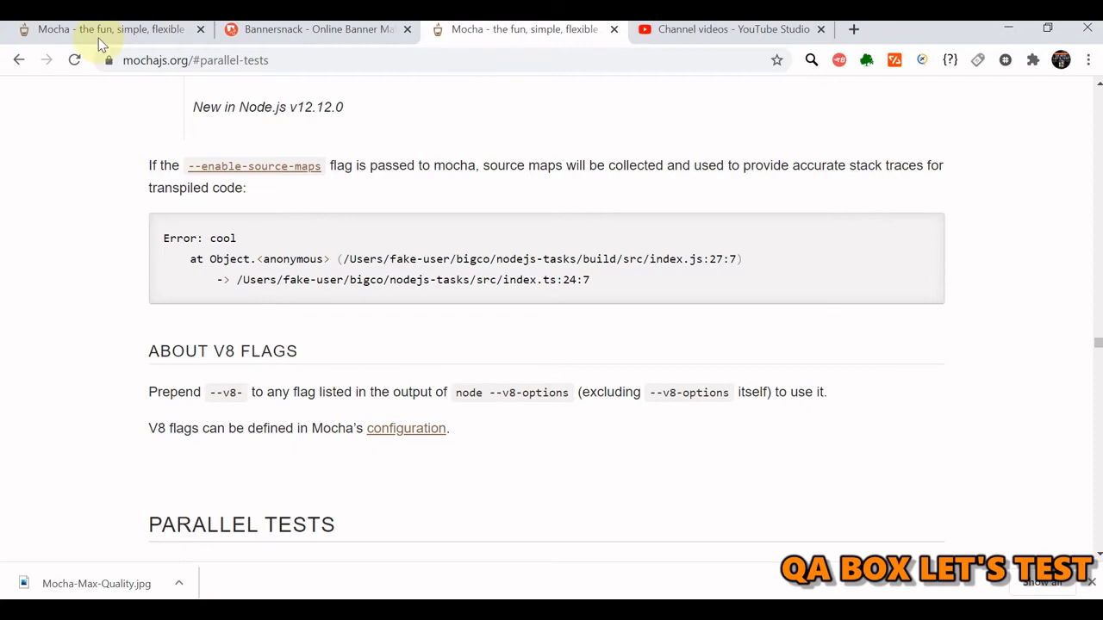
# Review the COMMAND-LINE USAGE section and option list on the Mocha docs page
pyautogui.click(74, 58)
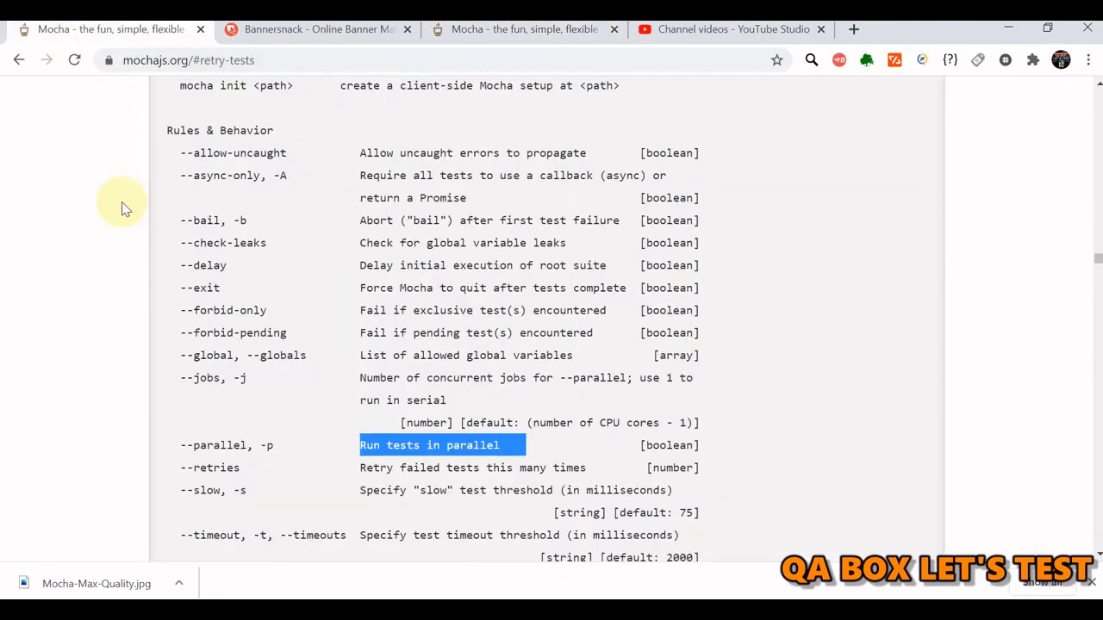
pyautogui.scroll(3)
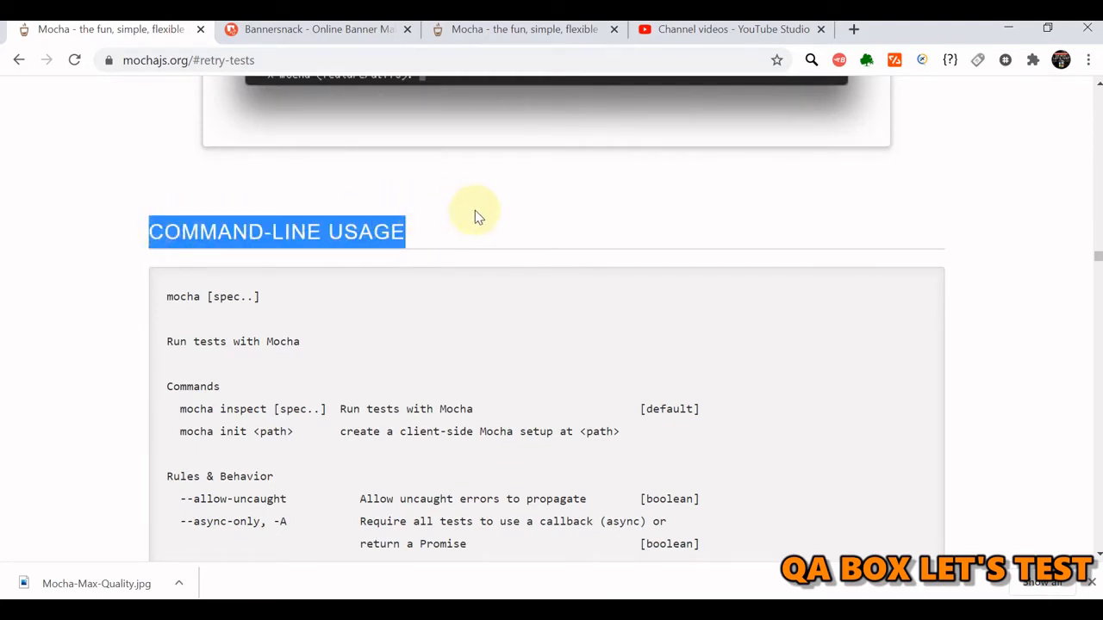
pyautogui.scroll(-3)
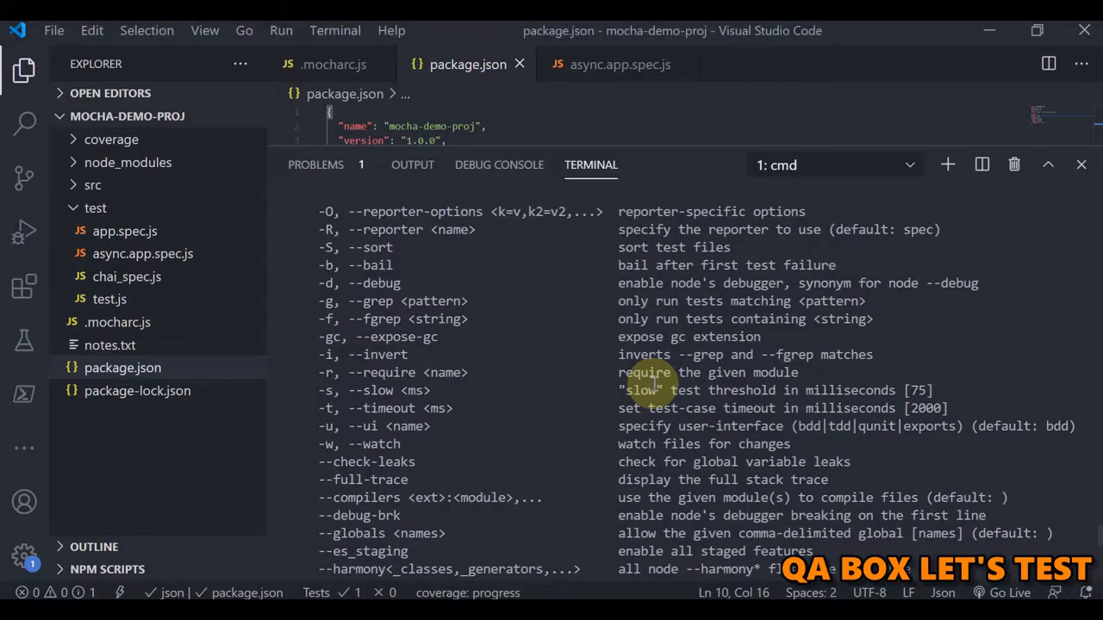
pyautogui.moveTo(612, 408)
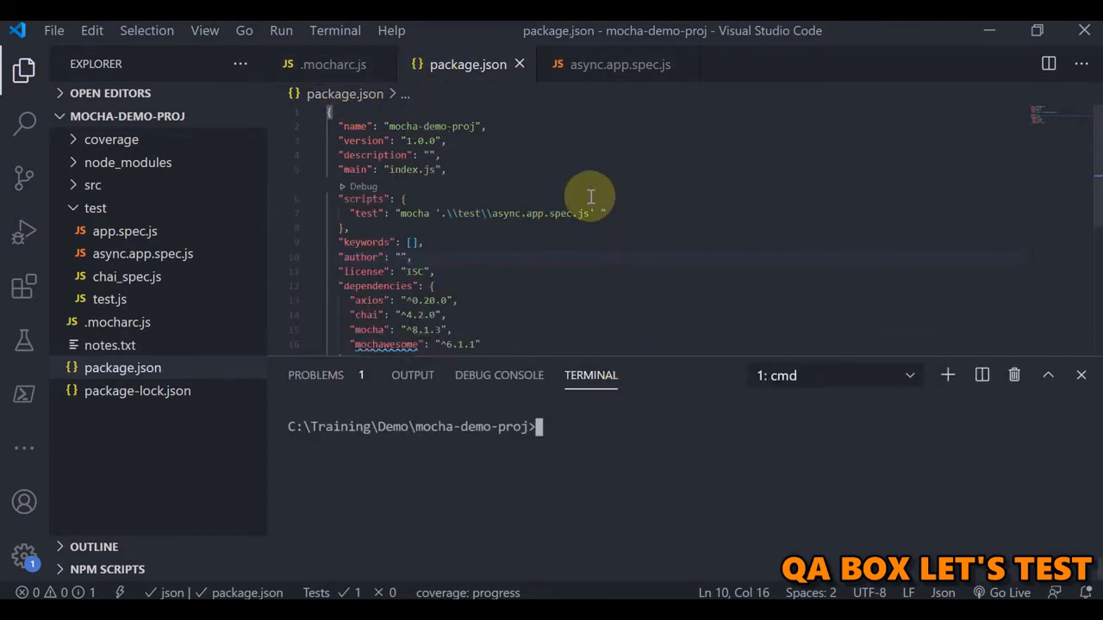
# Duplicate the test script as "cmdline" running mocha on async.app.spec.js with -b, and save
pyautogui.click(603, 213)
pyautogui.write(',')
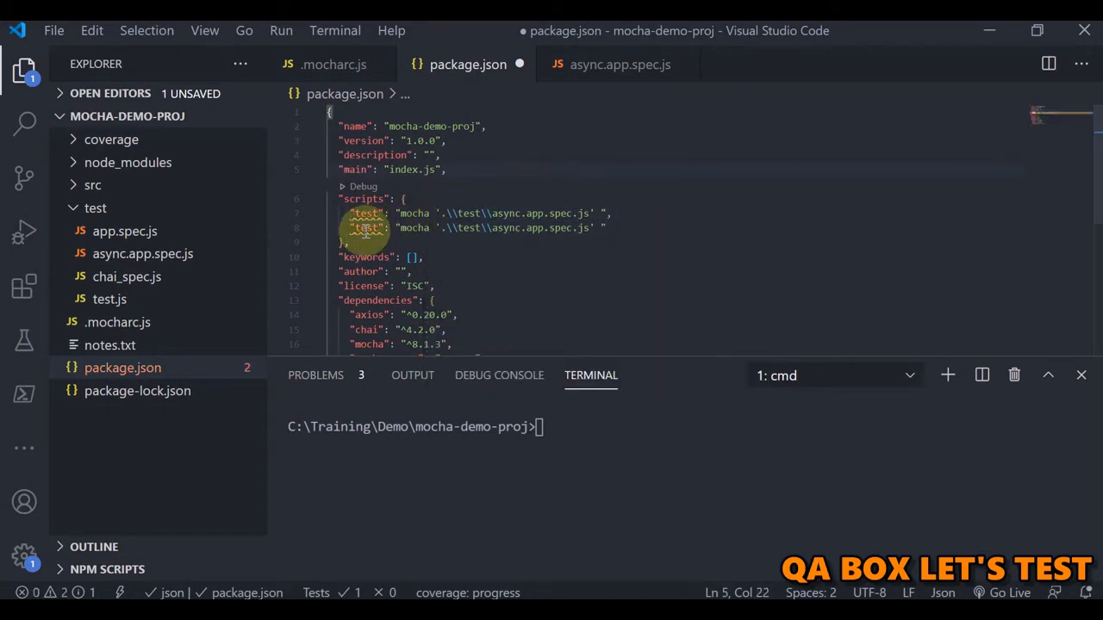
pyautogui.doubleClick(366, 227)
pyautogui.write('co')
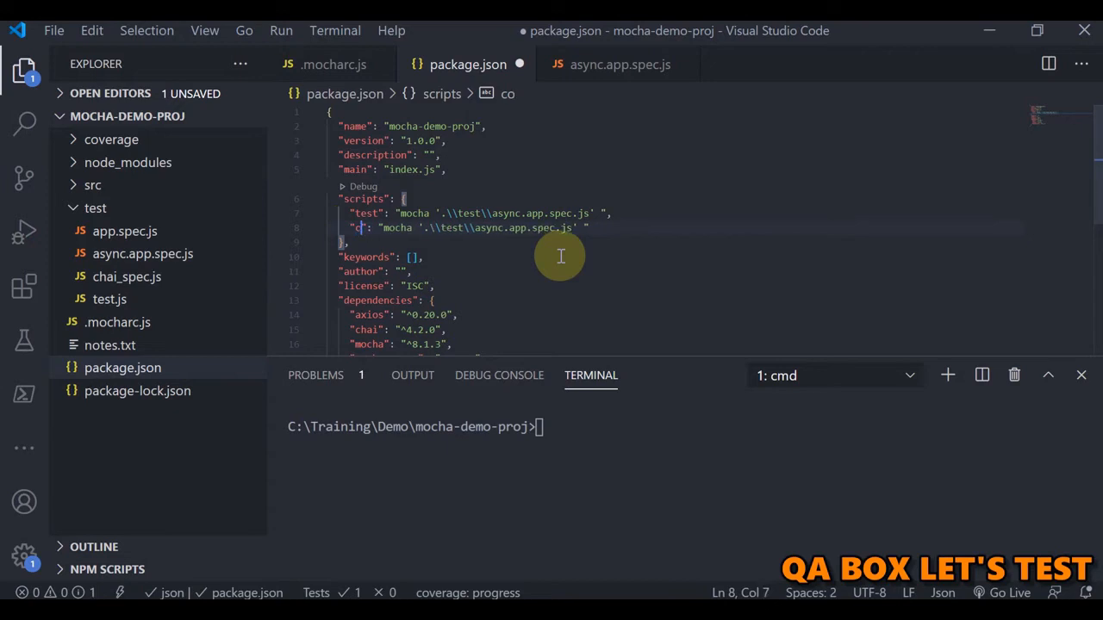
pyautogui.write('mdline')
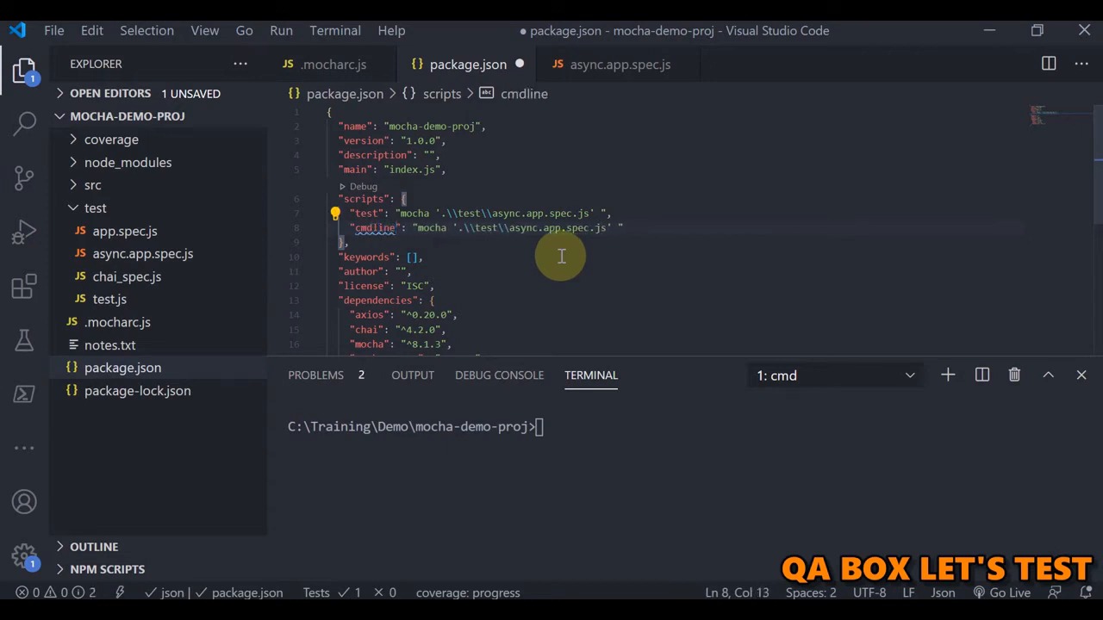
pyautogui.click(611, 213)
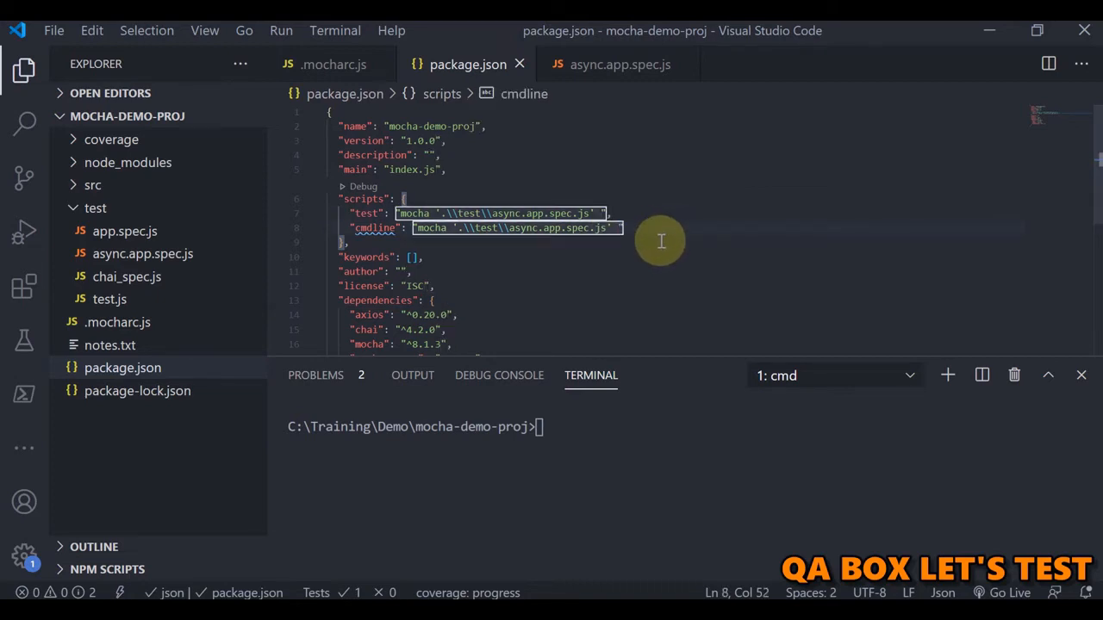
pyautogui.write('-')
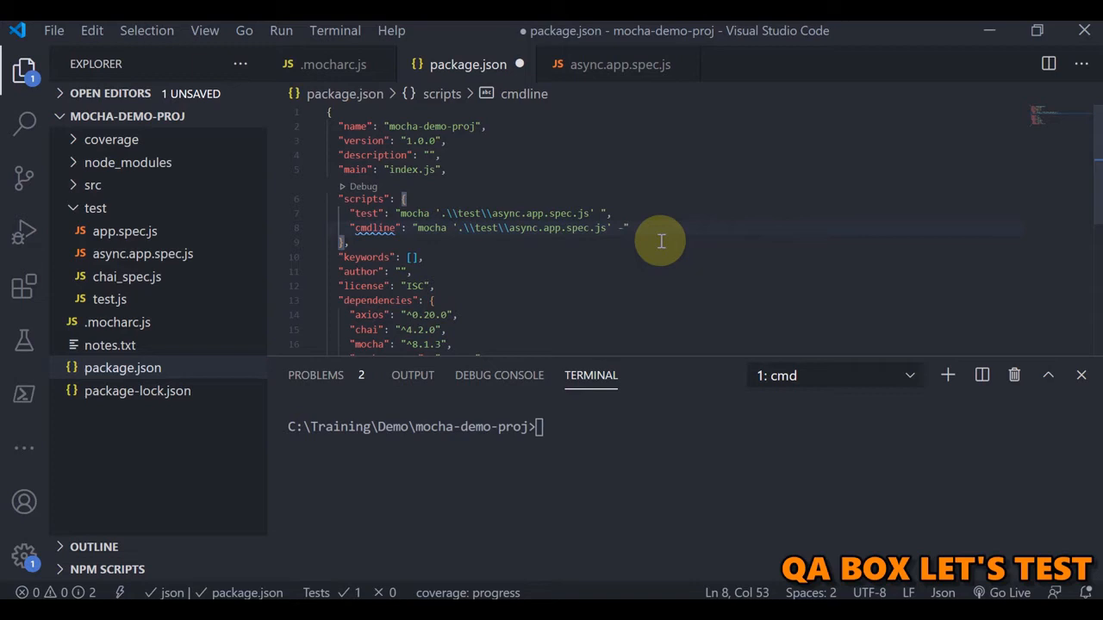
pyautogui.write('b')
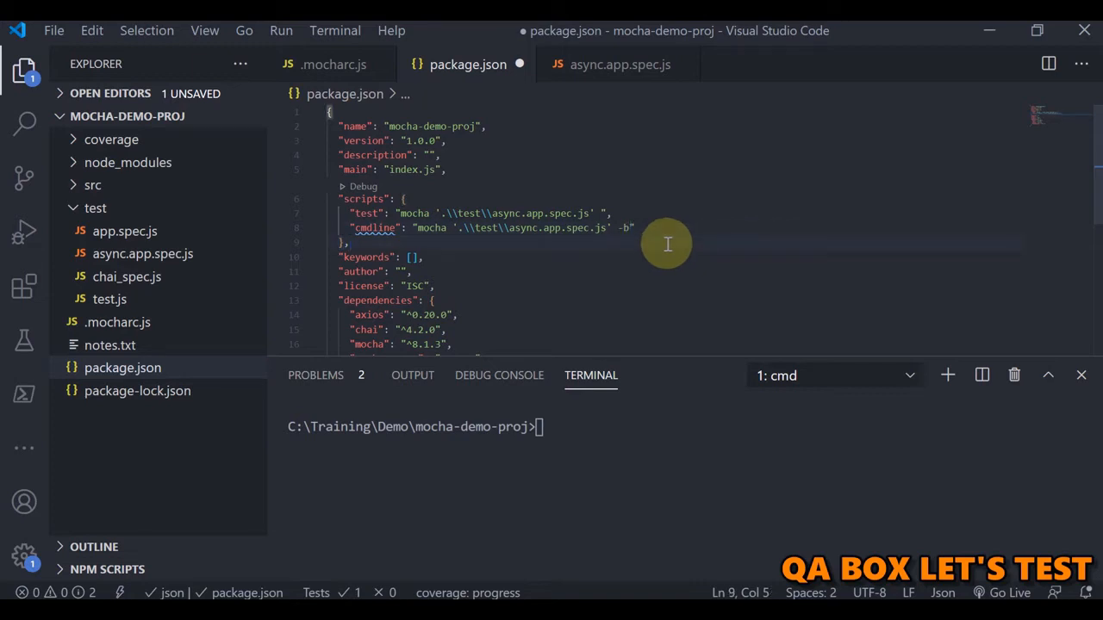
pyautogui.press('ctrl+s')
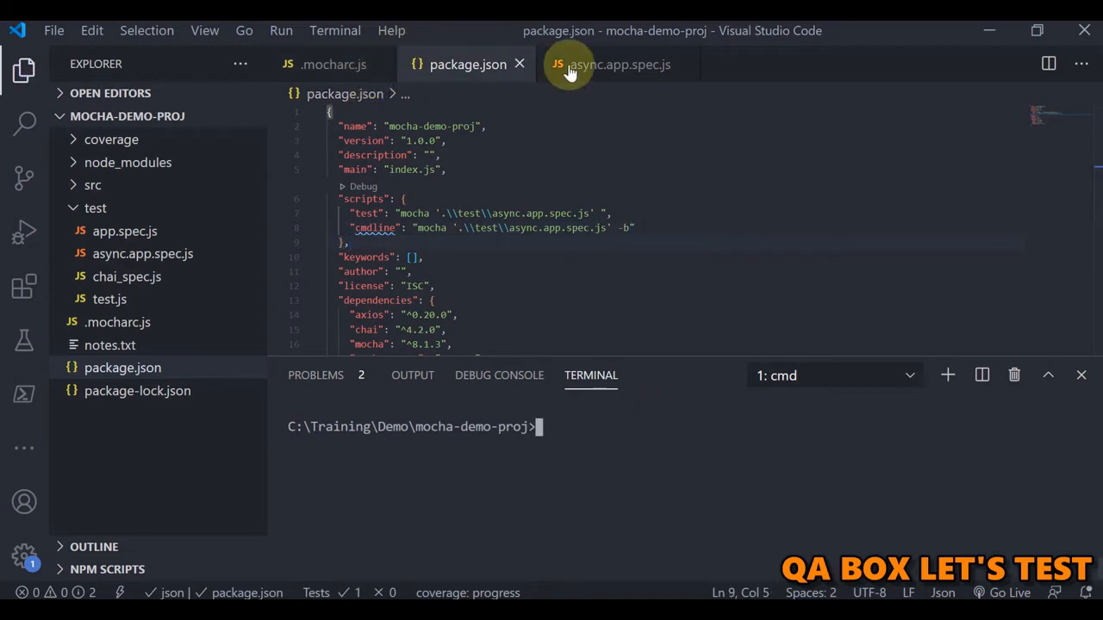
# Look over async.app.spec.js and start typing the npm run command in the terminal
pyautogui.click(618, 64)
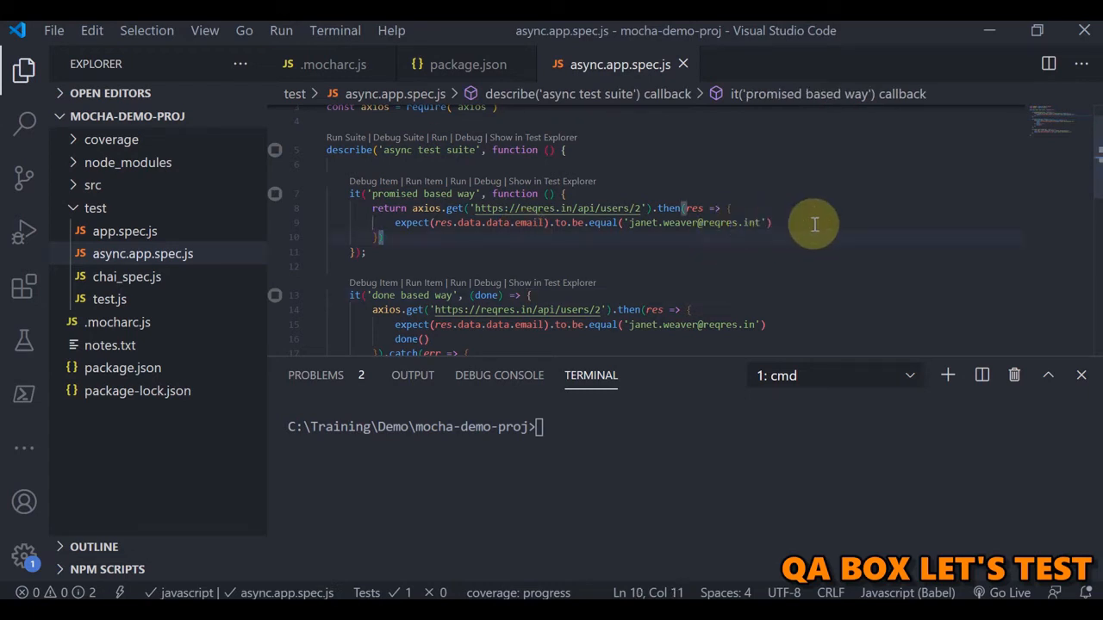
pyautogui.scroll(-3)
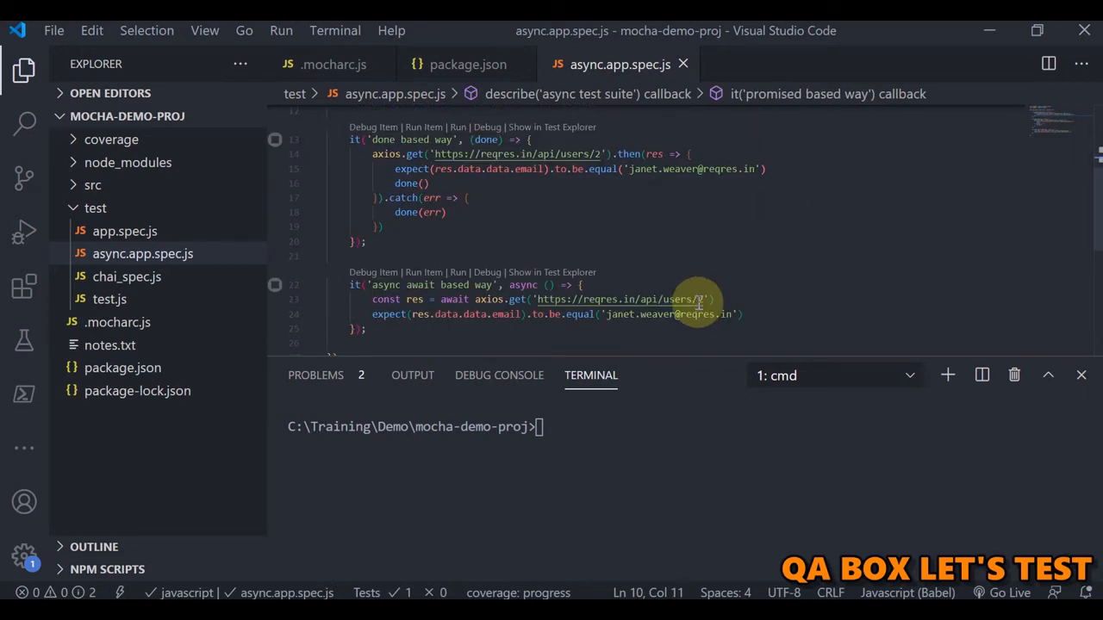
pyautogui.scroll(3)
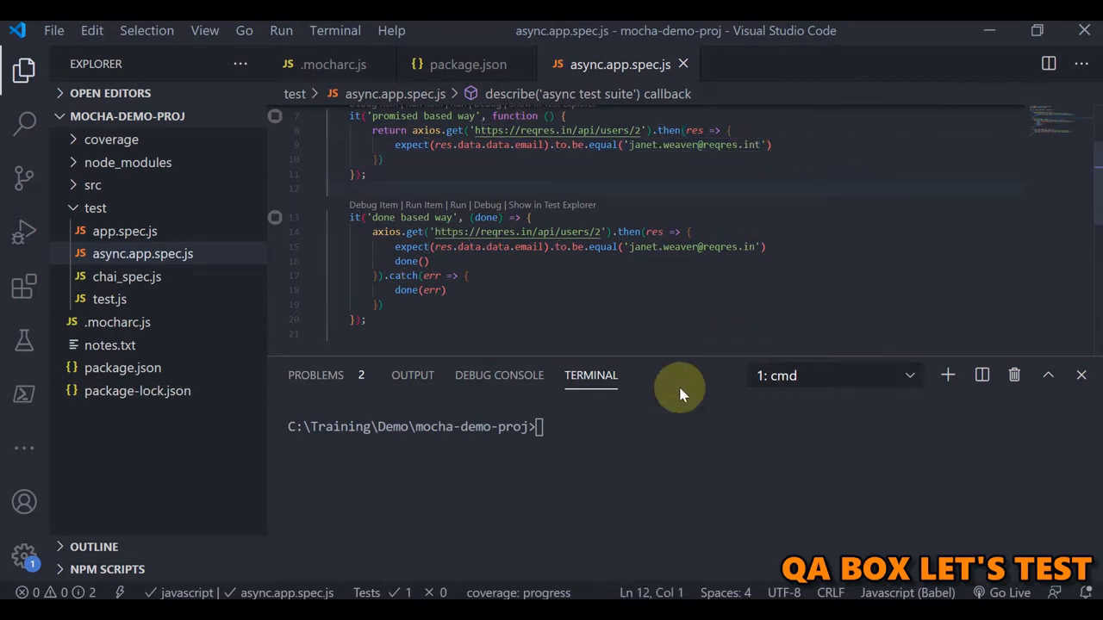
pyautogui.write('npm')
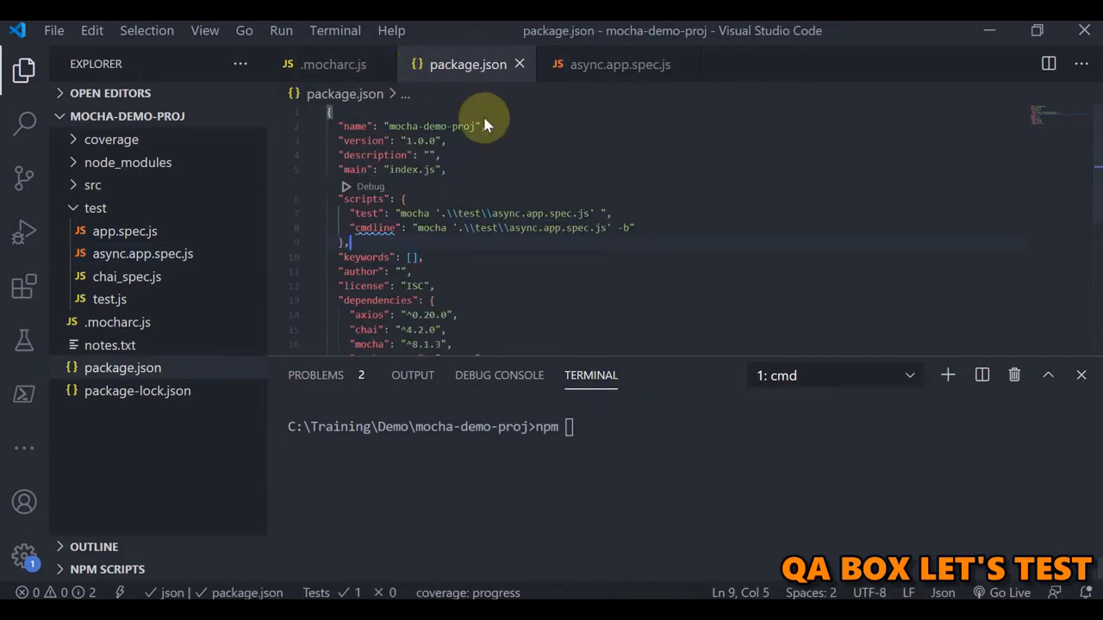
pyautogui.doubleClick(469, 214)
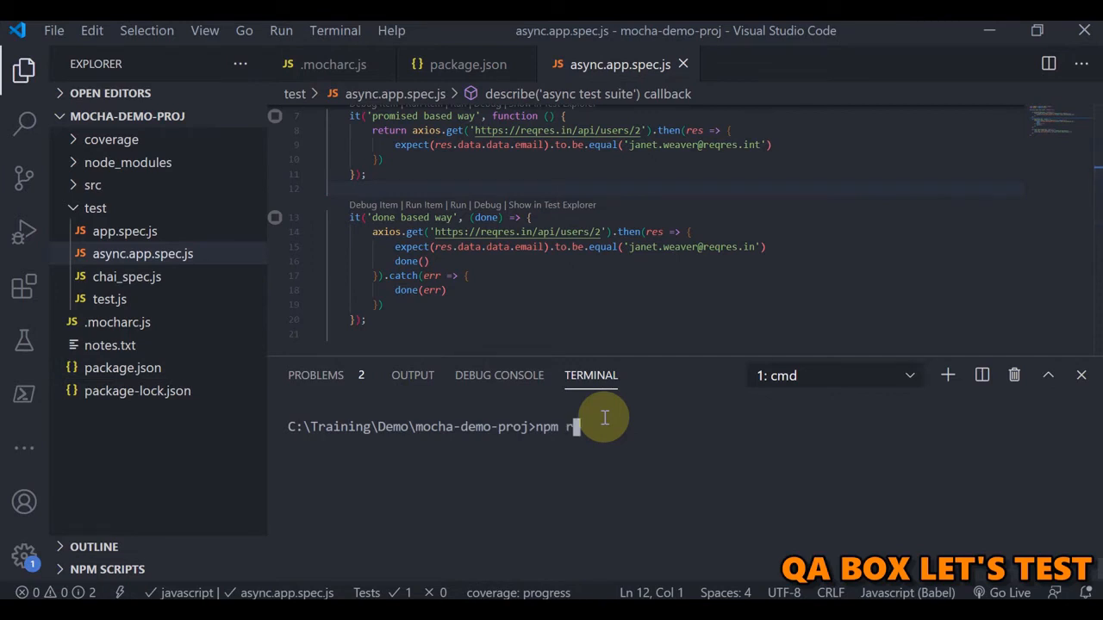
pyautogui.write('un')
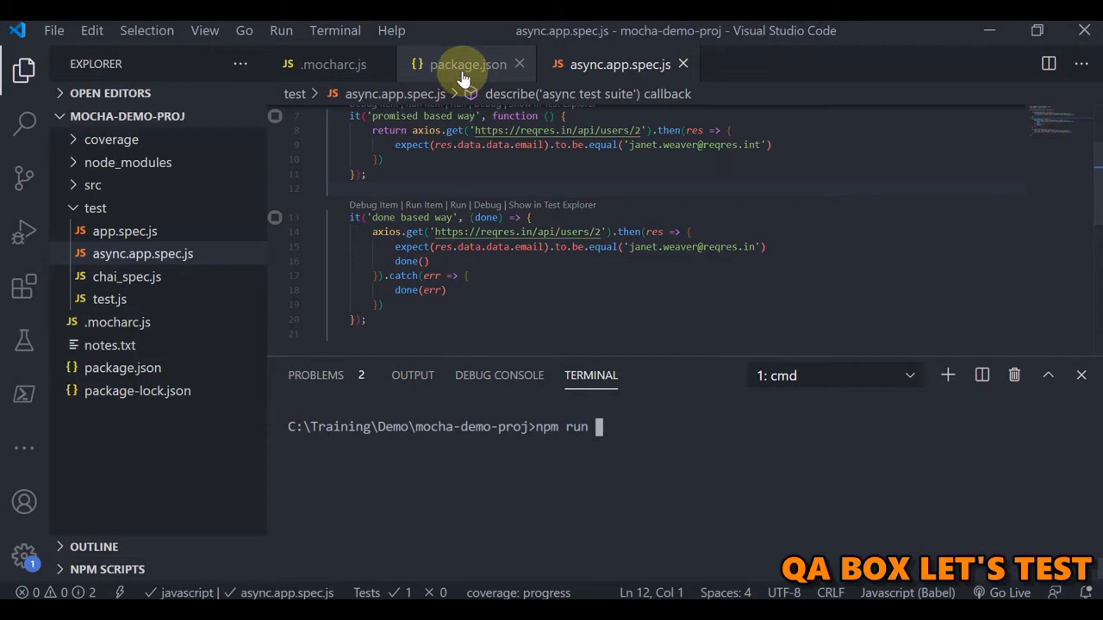
# Check the script name in package.json and run npm run cmdline: 0 passing, 1 failing
pyautogui.click(467, 64)
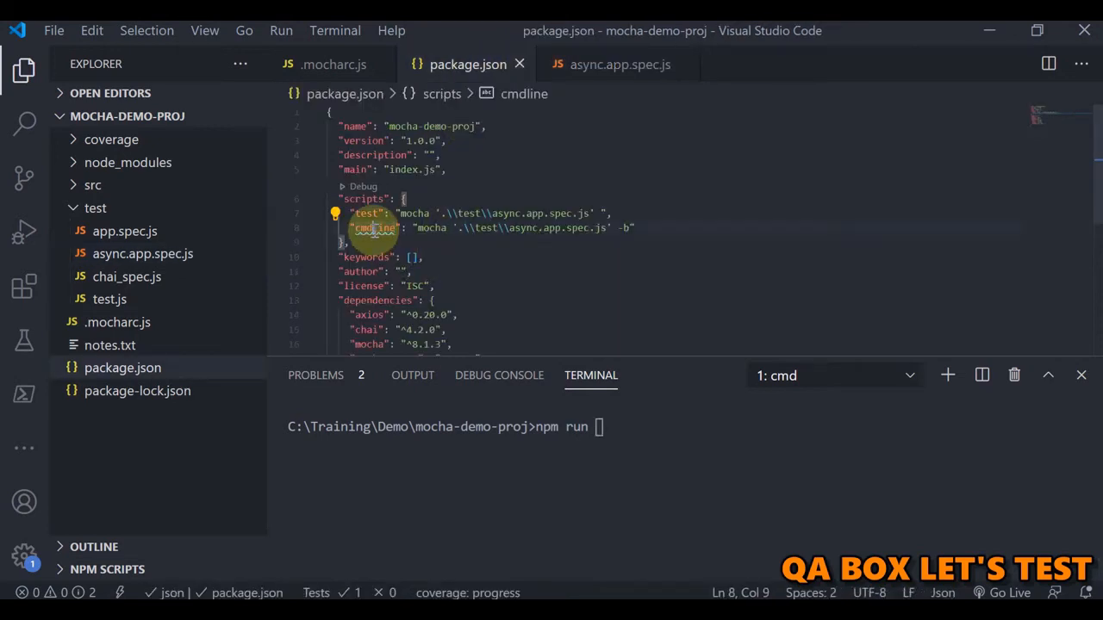
pyautogui.doubleClick(375, 228)
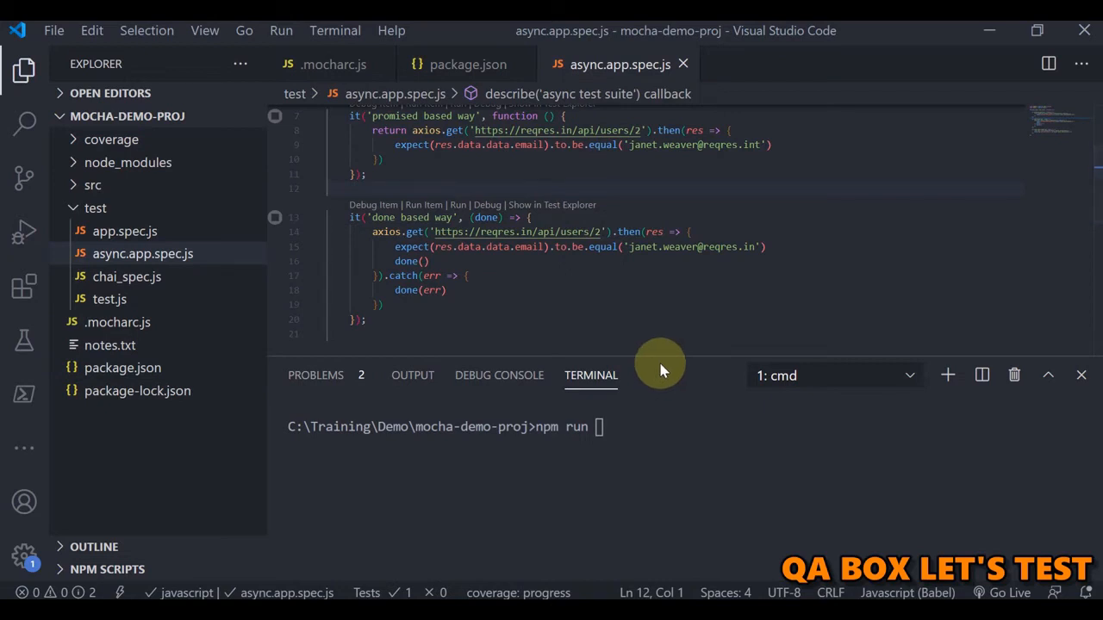
pyautogui.write('cmdline')
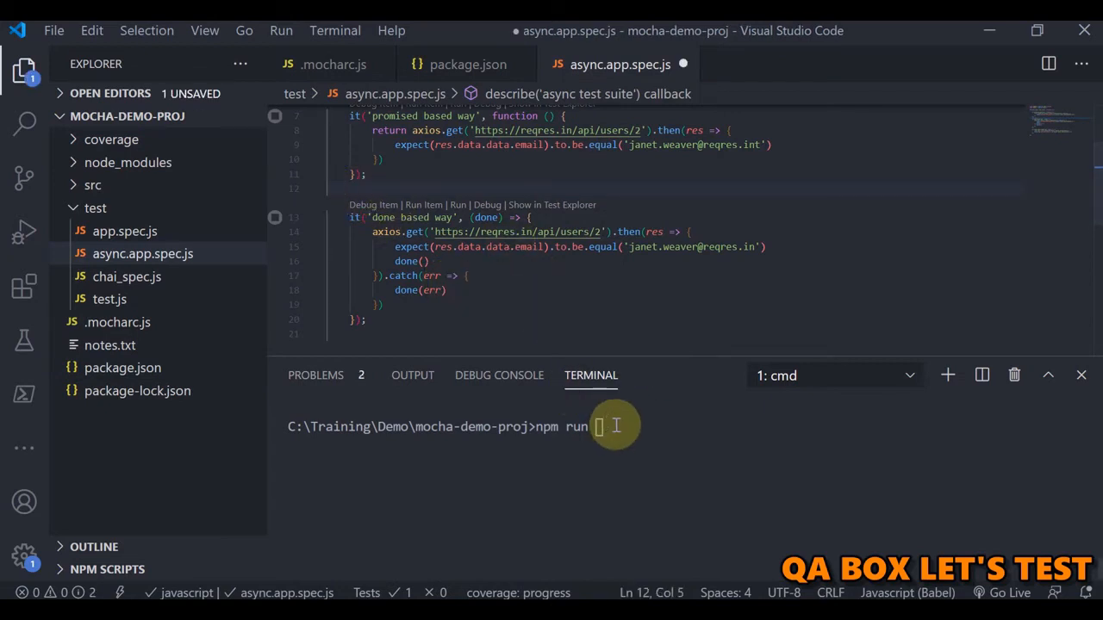
pyautogui.write('cmdline')
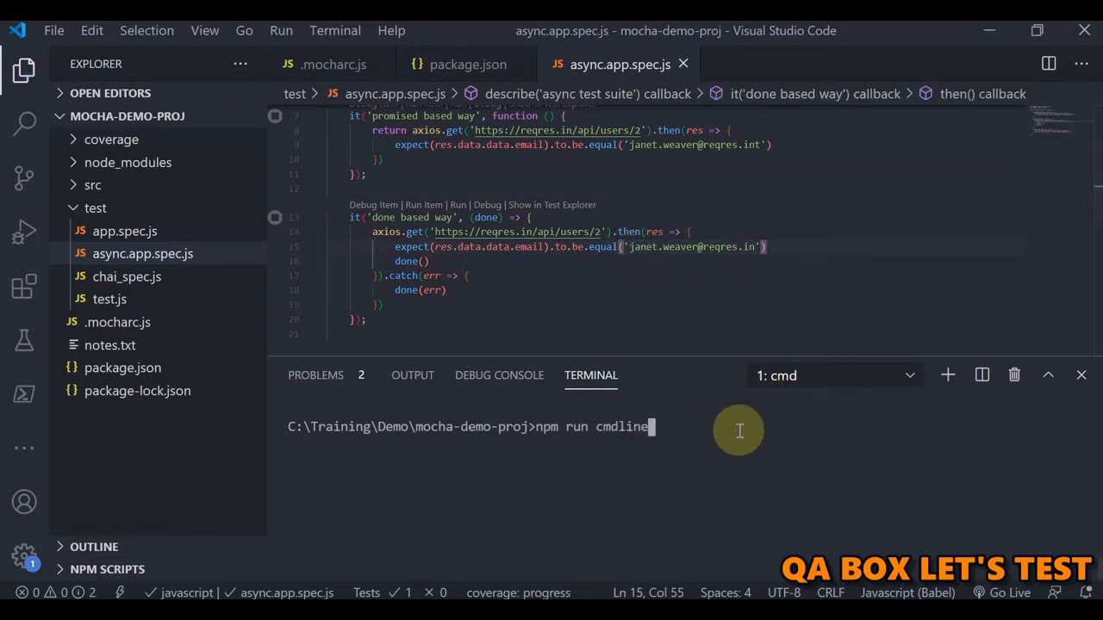
pyautogui.press('Return')
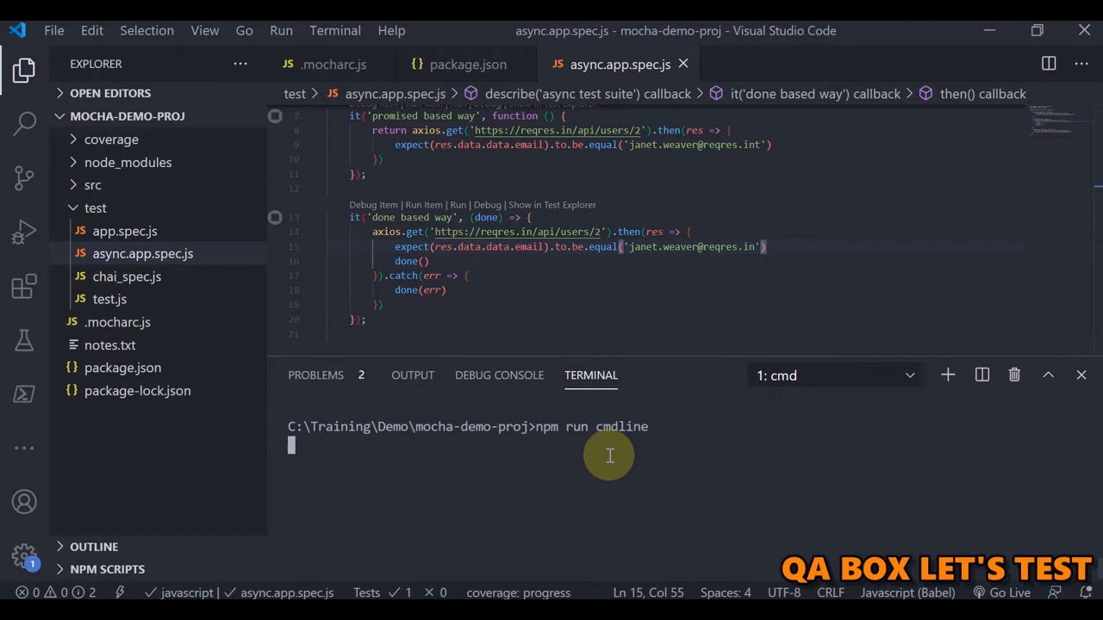
pyautogui.press('Return')
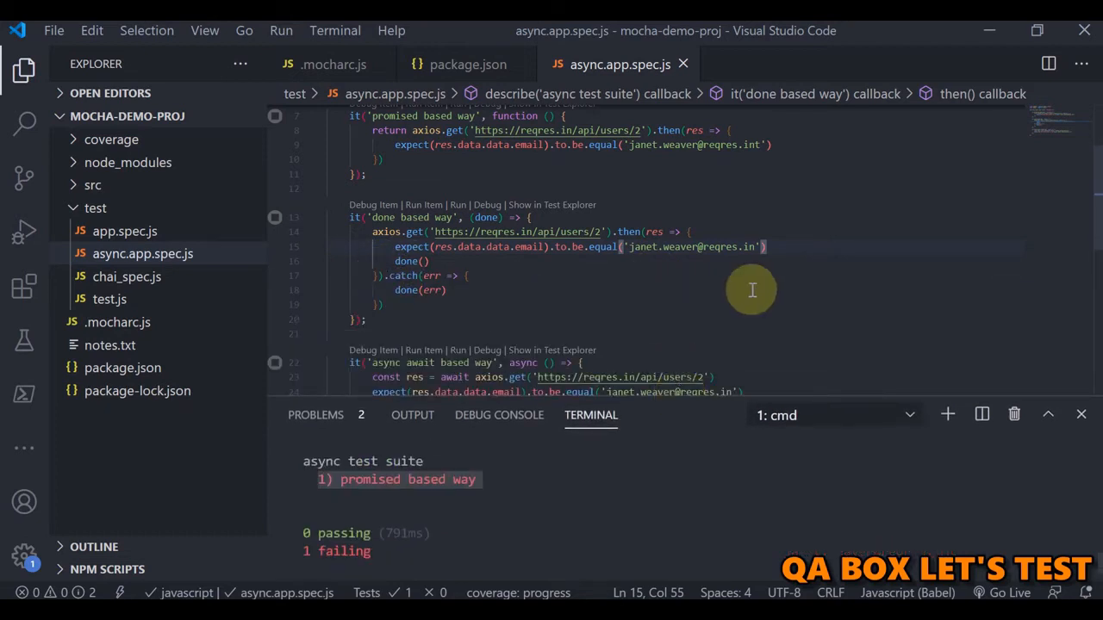
# Add a -R reporter flag to the cmdline script, settle on 'dot', and save package.json
pyautogui.click(469, 64)
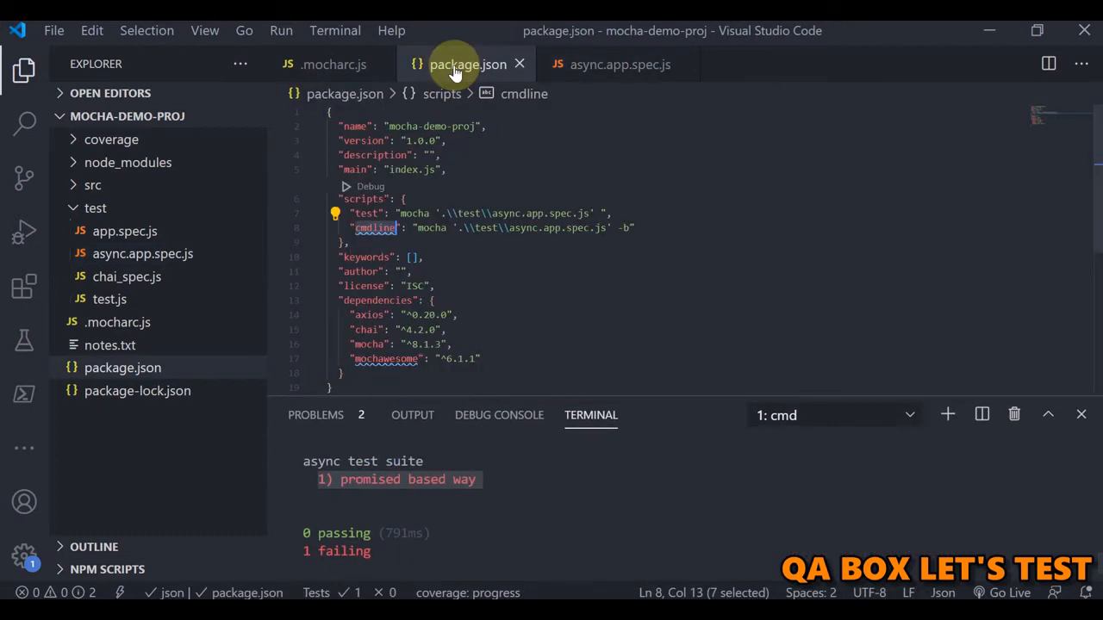
pyautogui.click(628, 227)
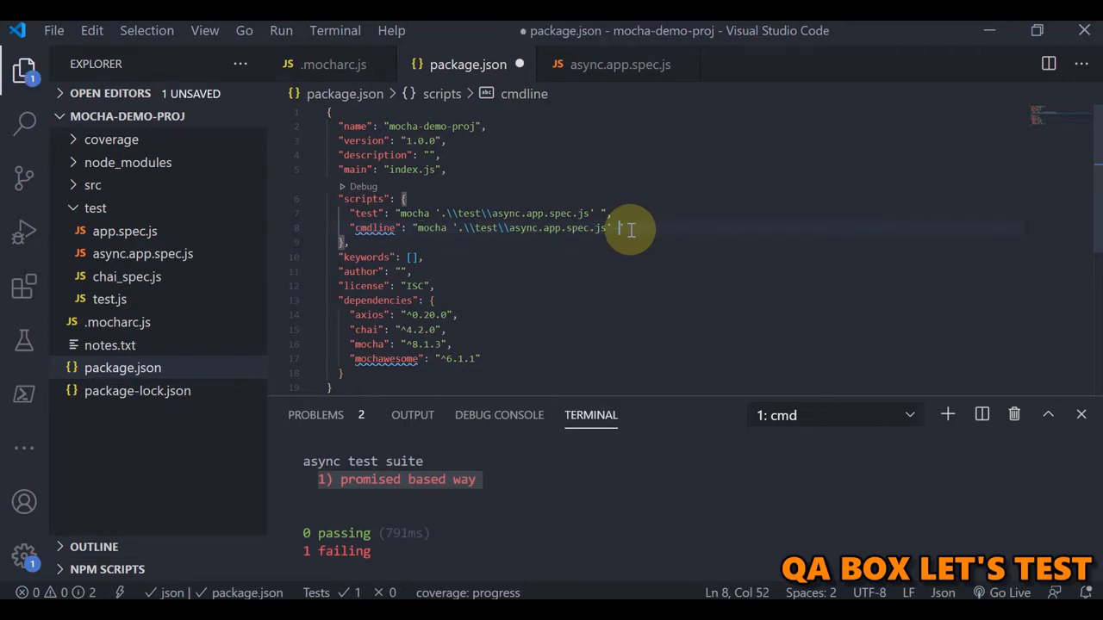
pyautogui.write("-R '")
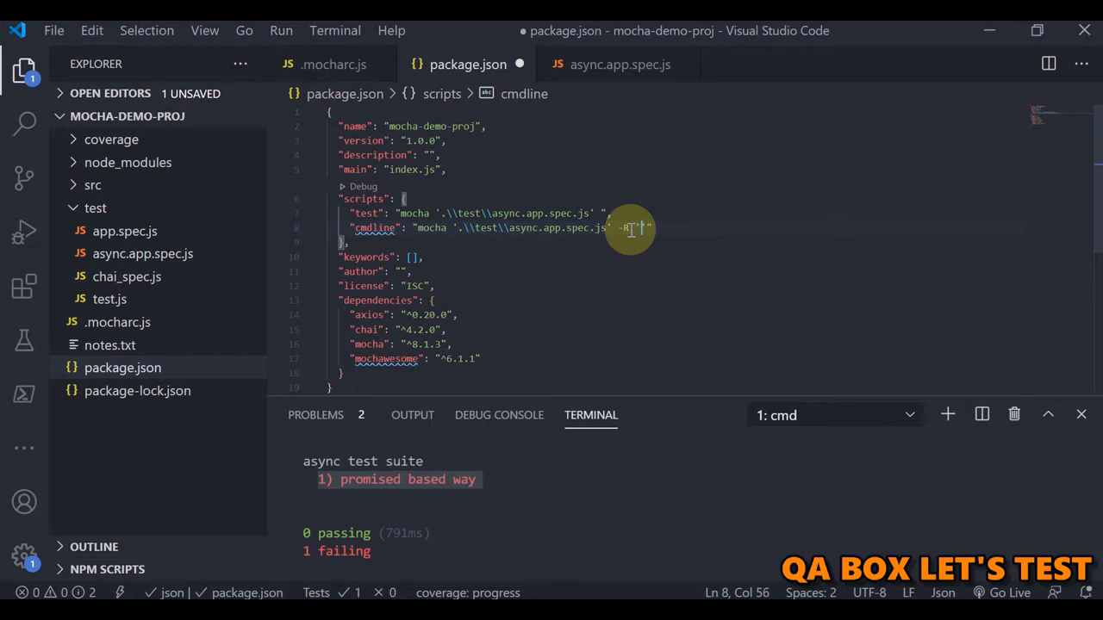
pyautogui.write('progress')
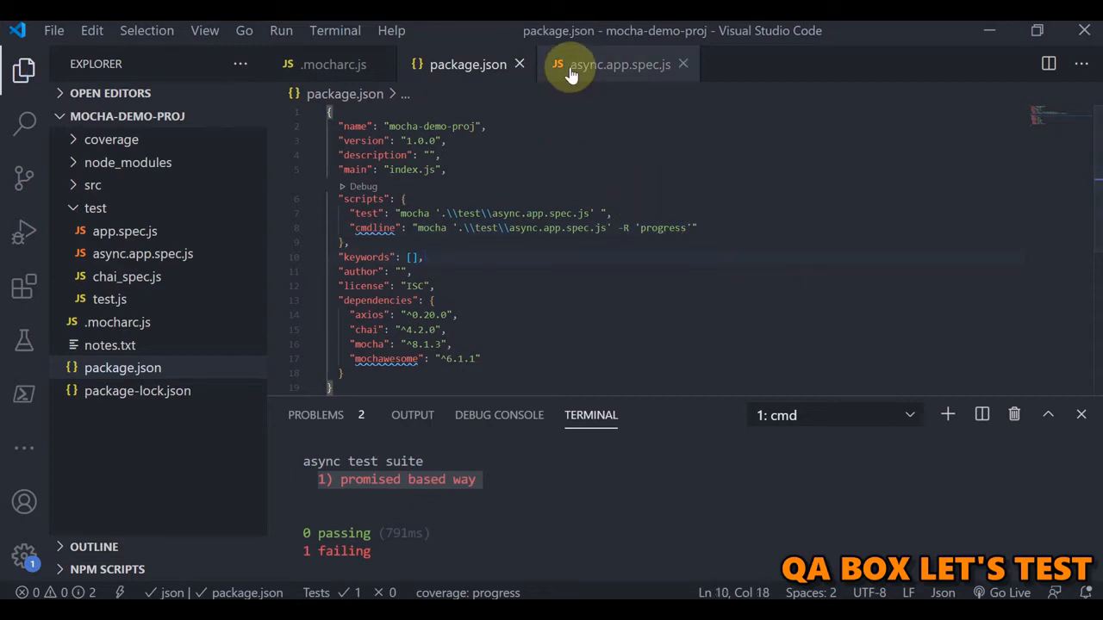
pyautogui.click(620, 63)
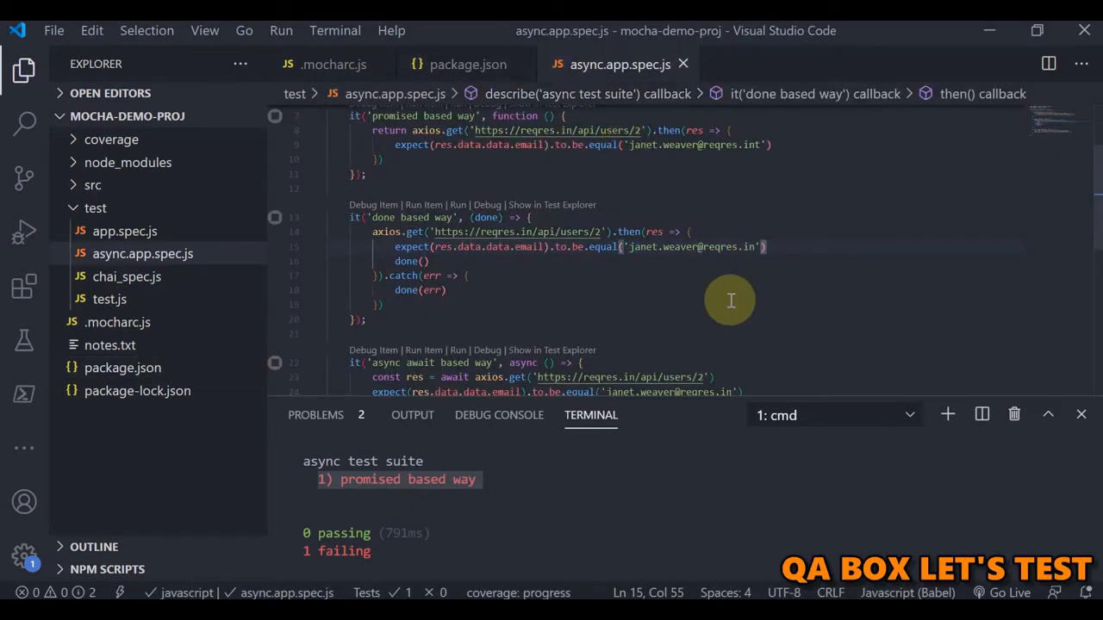
pyautogui.click(383, 303)
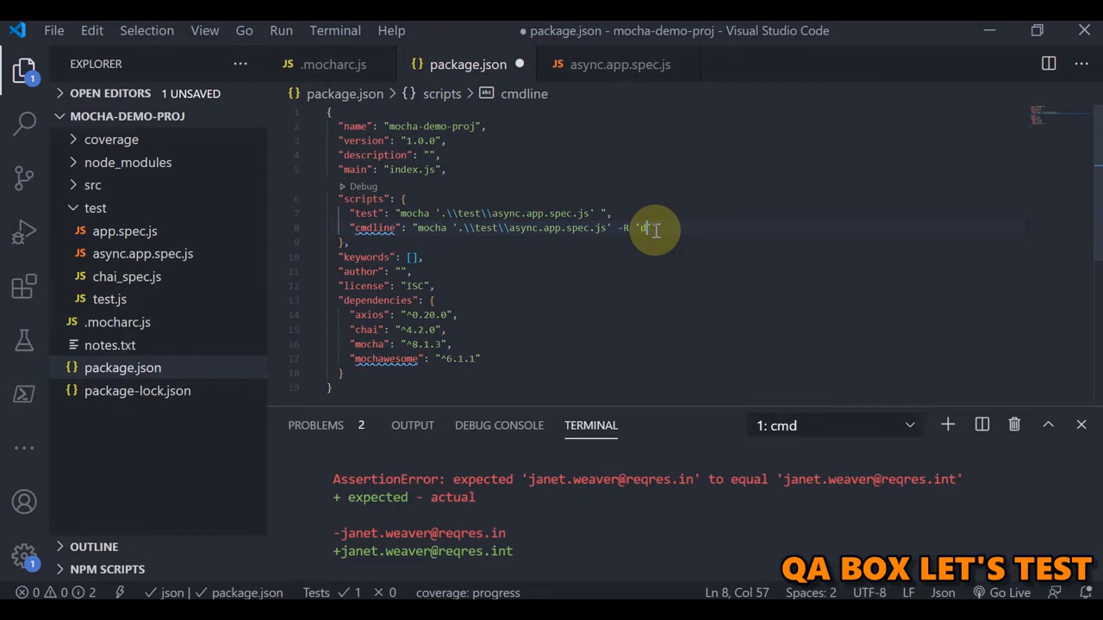
pyautogui.press('ctrl+s')
pyautogui.write('npm run cmdline')
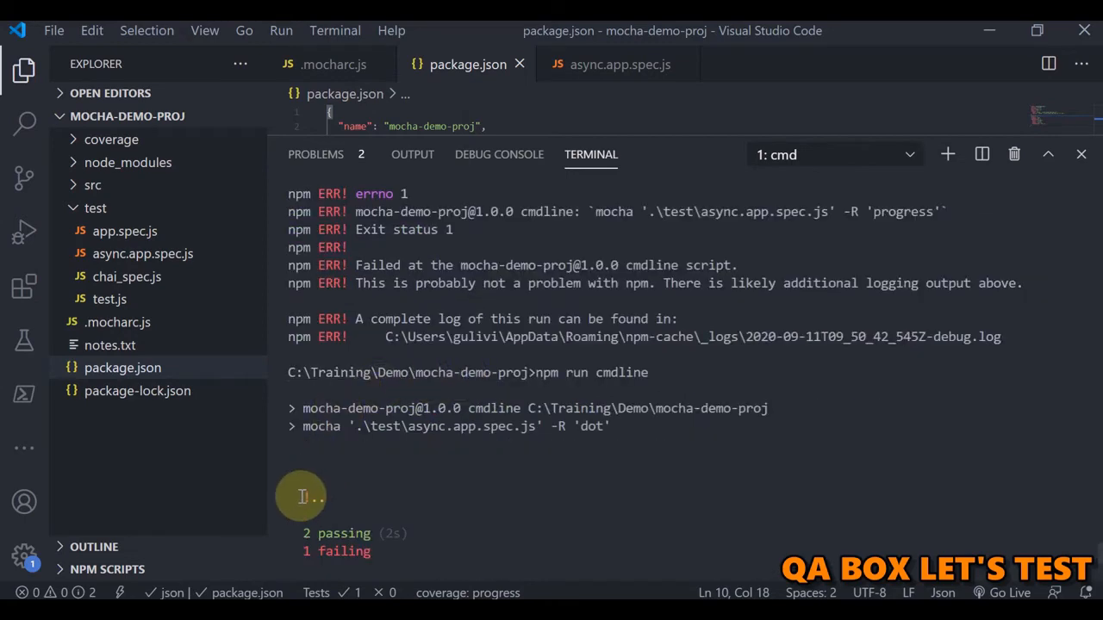
pyautogui.moveTo(689, 141)
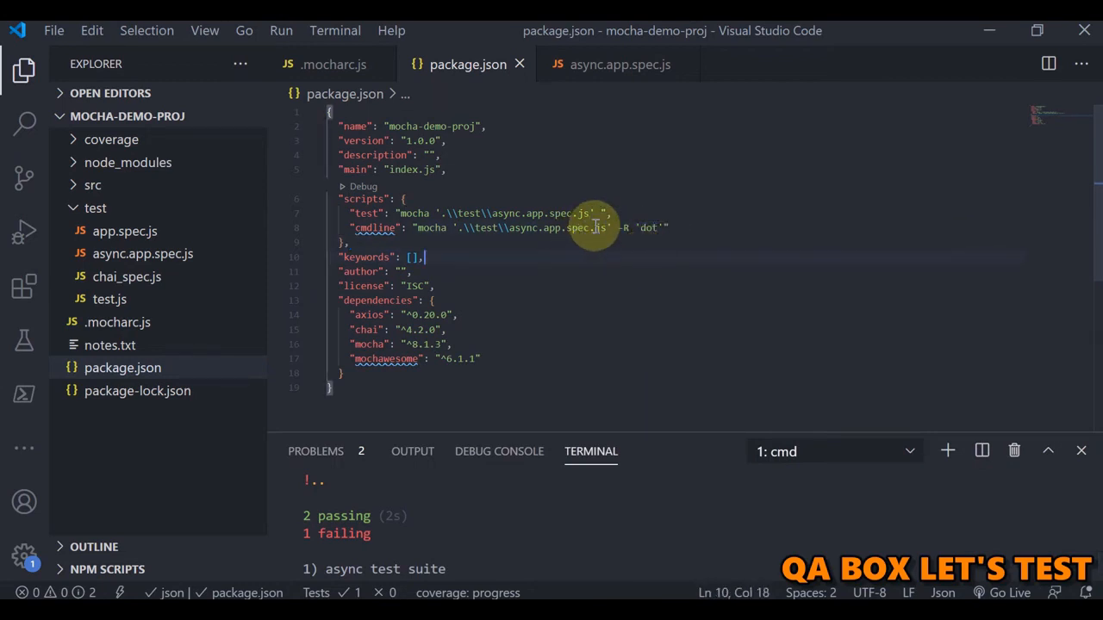
# Delete the test path and reporter from cmdline and write mocha --parallel instead
pyautogui.click(456, 227)
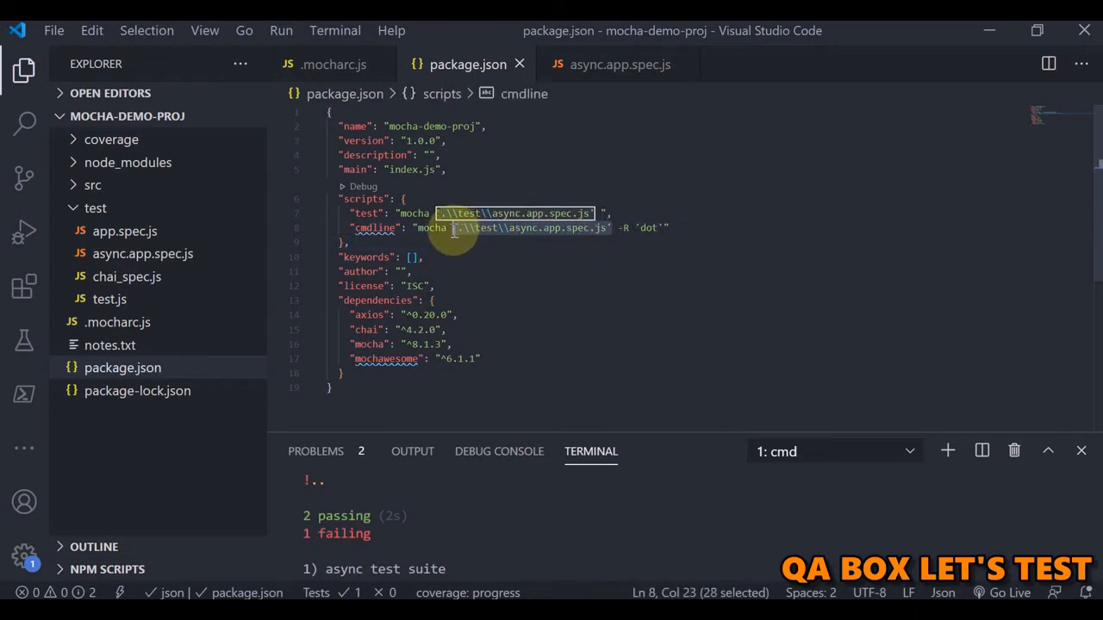
pyautogui.press('Delete')
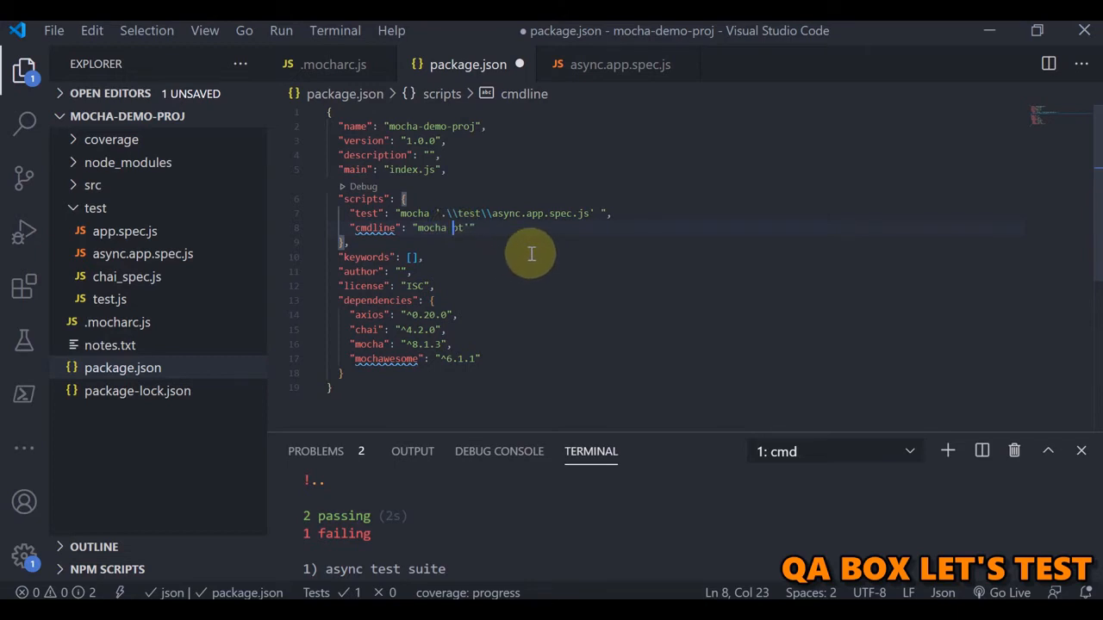
pyautogui.write('--')
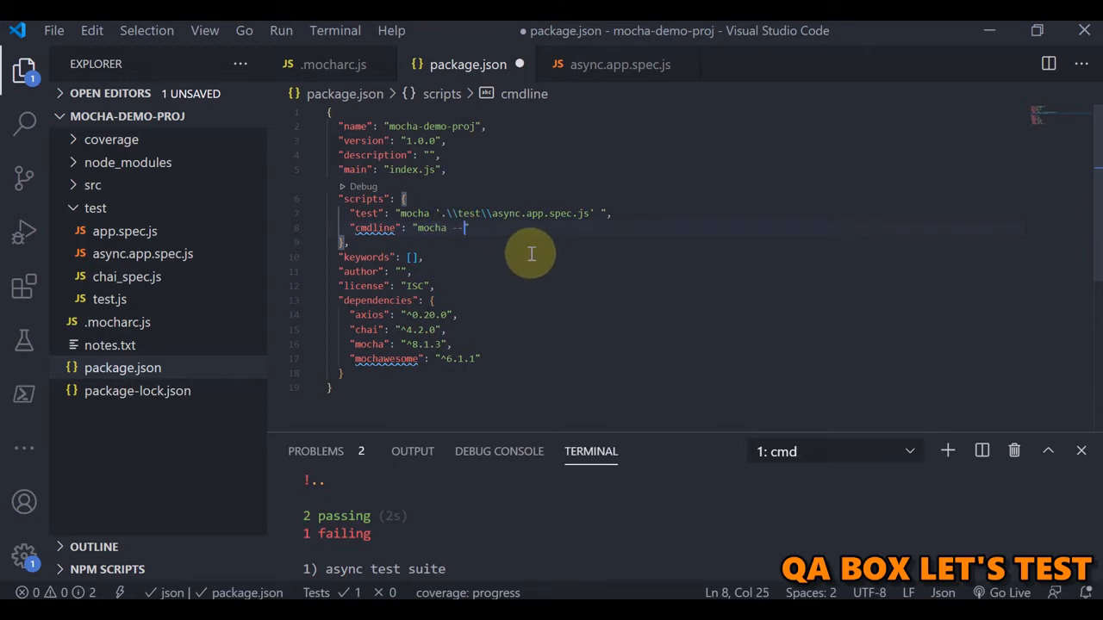
pyautogui.write('par')
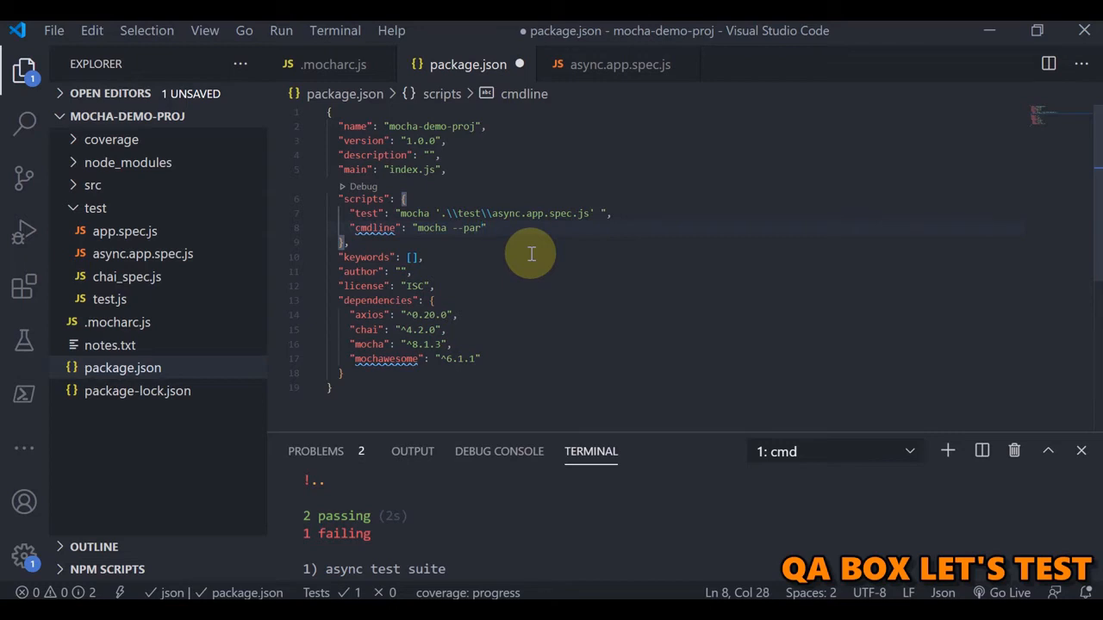
pyautogui.write('allel')
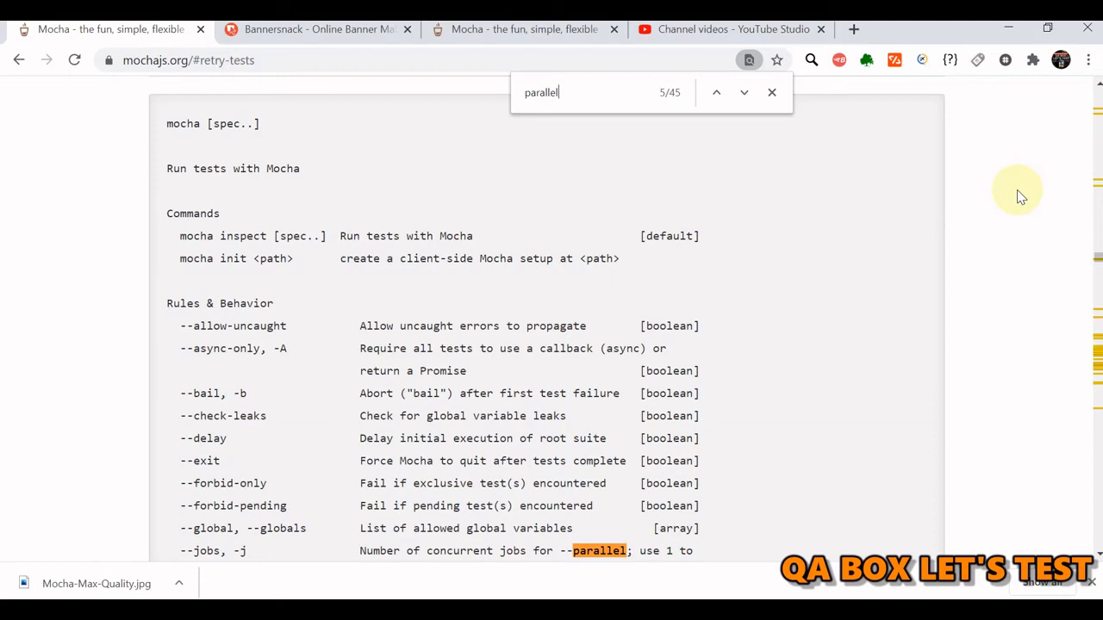
# Find 'parallel' in the Mocha docs and open the Parallel Tests section
pyautogui.click(745, 93)
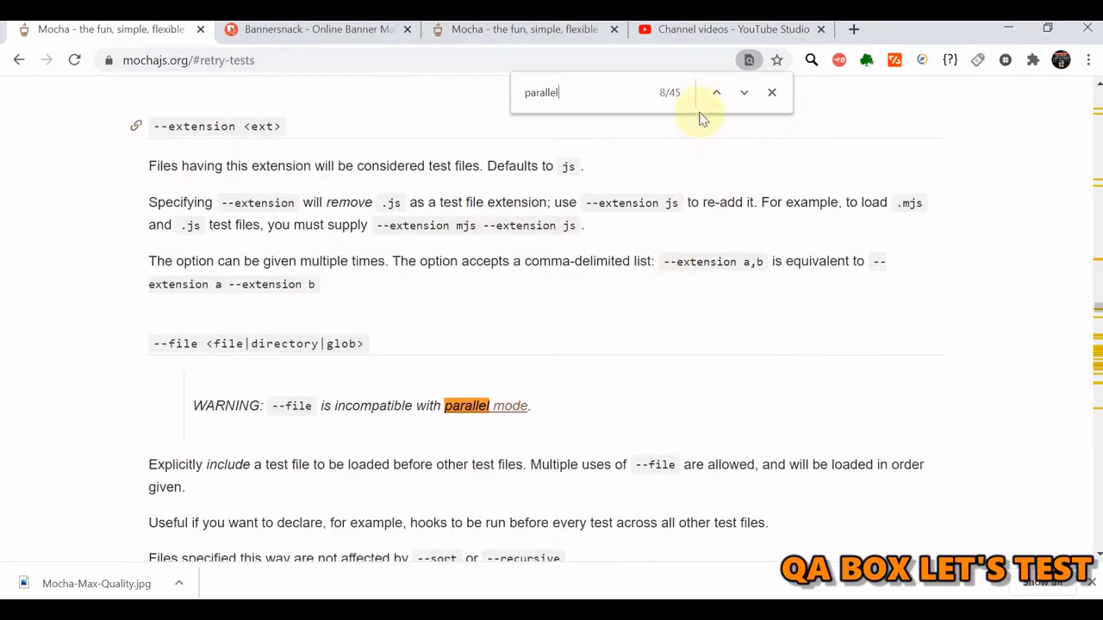
pyautogui.click(717, 93)
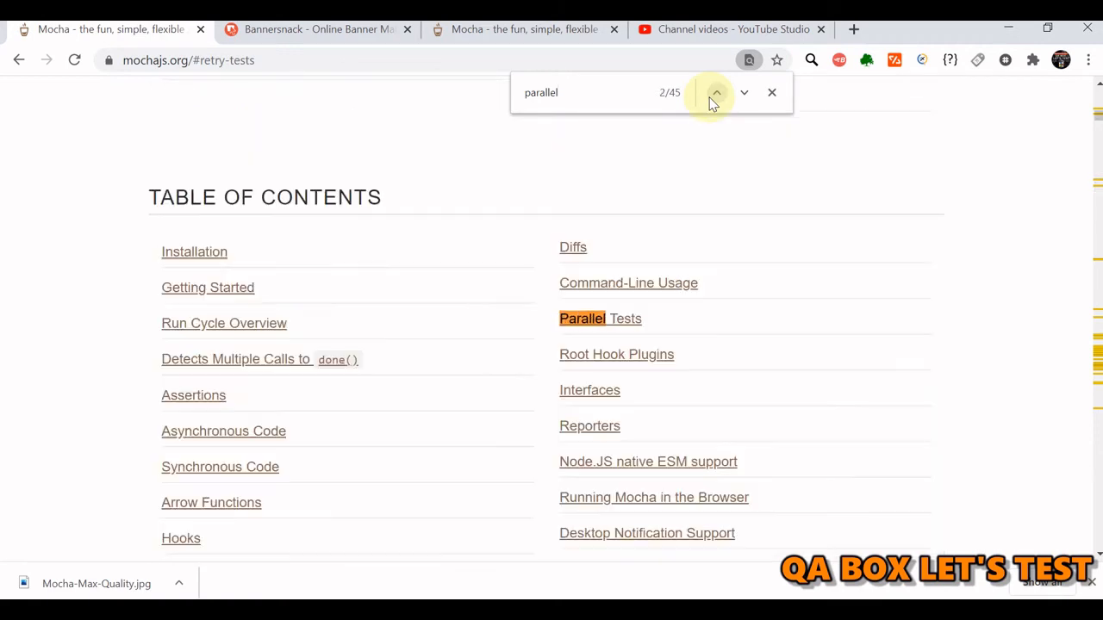
pyautogui.click(717, 93)
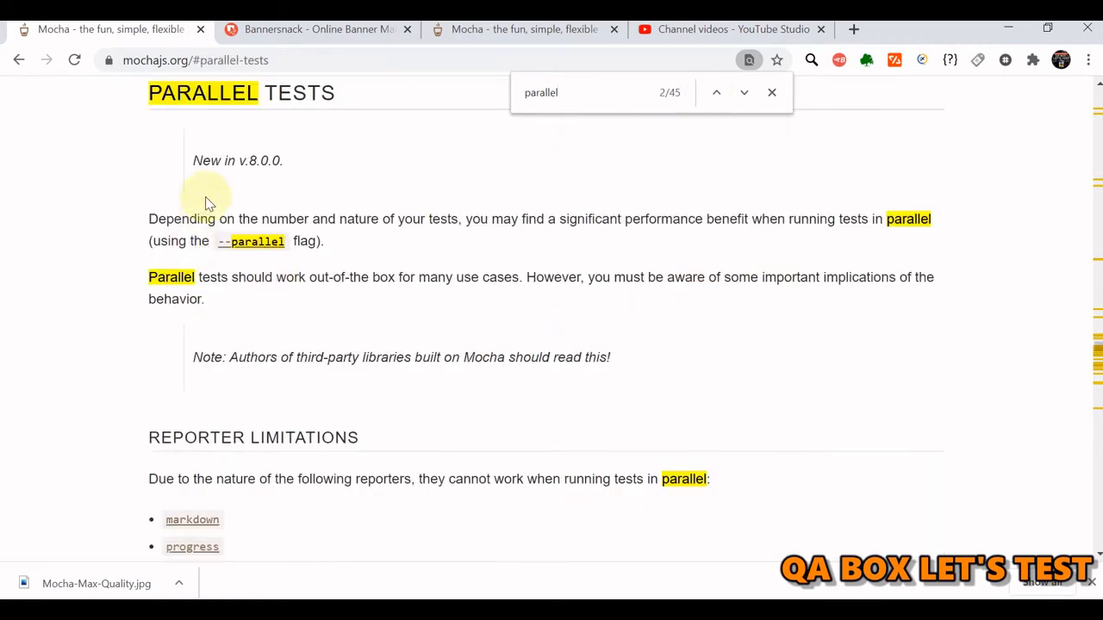
pyautogui.moveTo(147, 217)
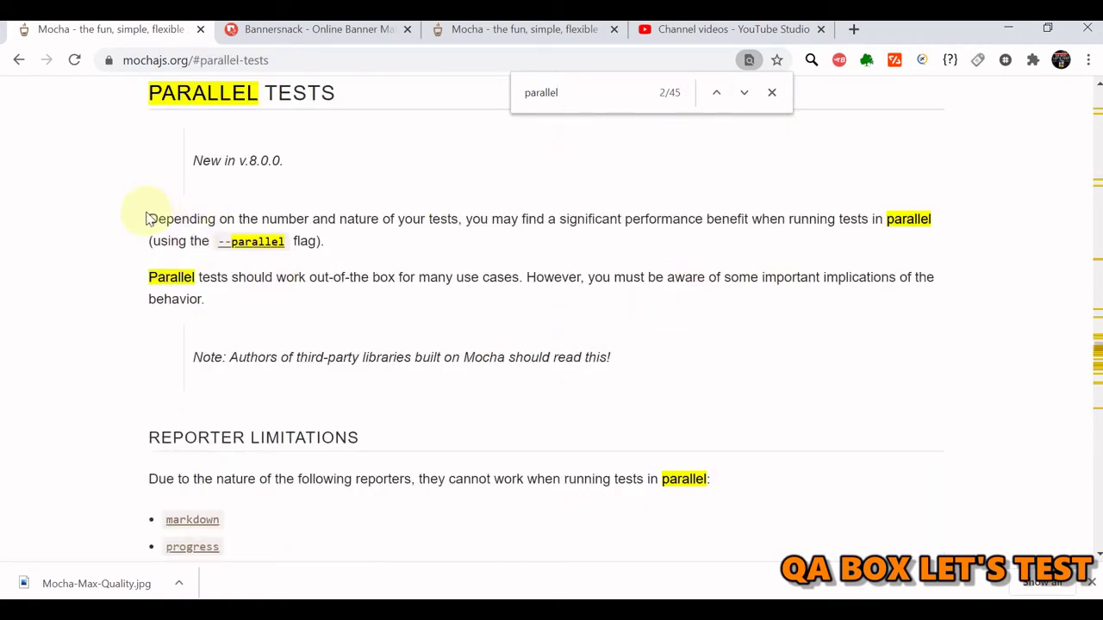
pyautogui.moveTo(576, 224)
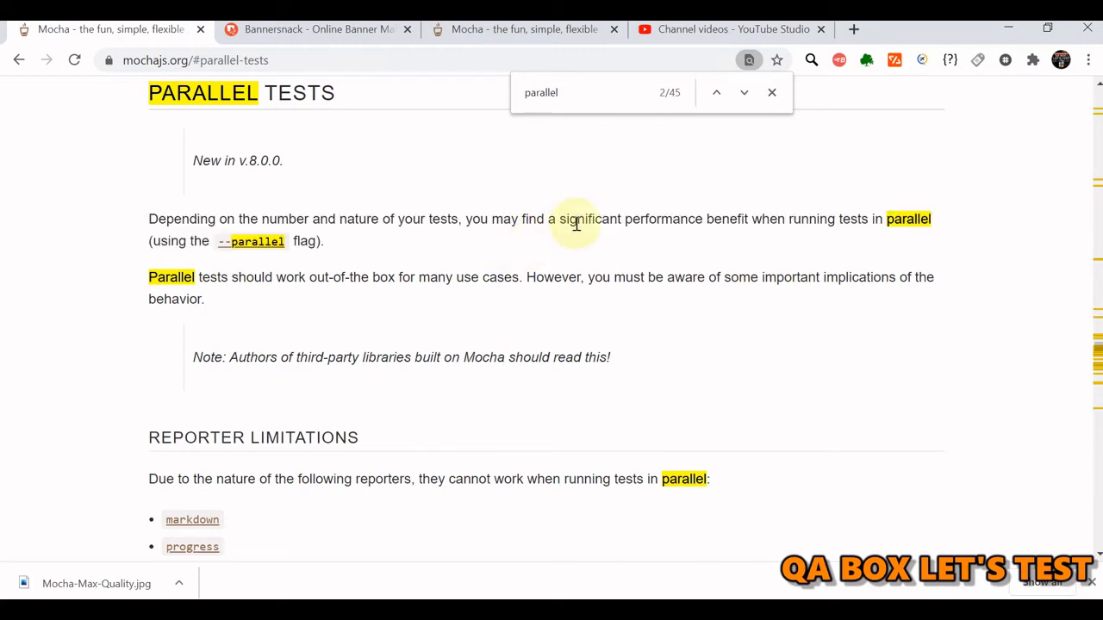
pyautogui.moveTo(617, 222)
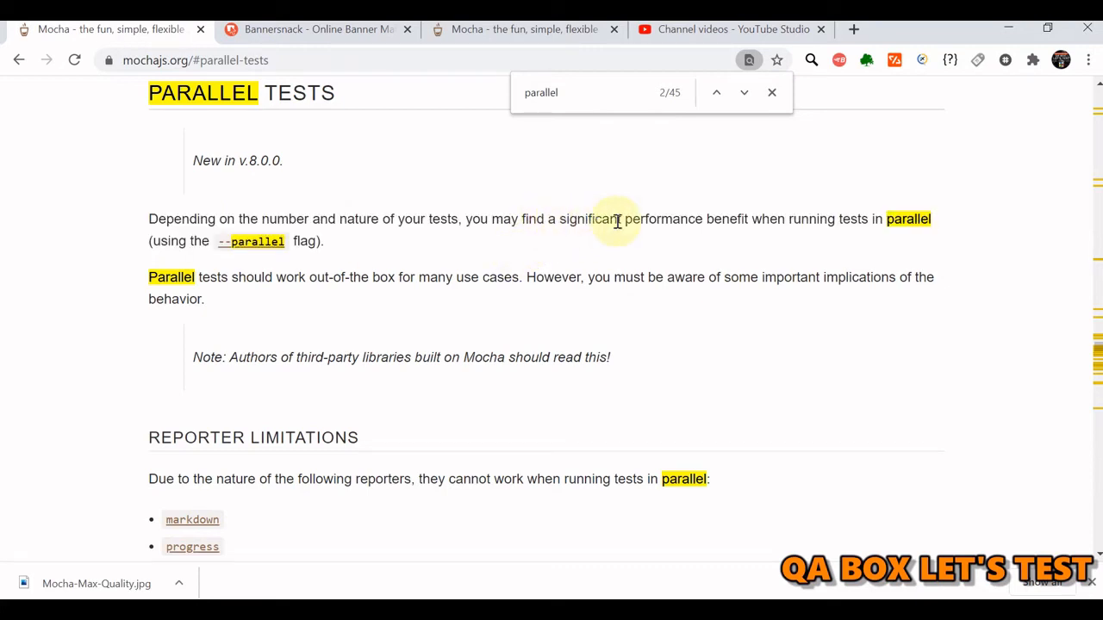
pyautogui.moveTo(771, 241)
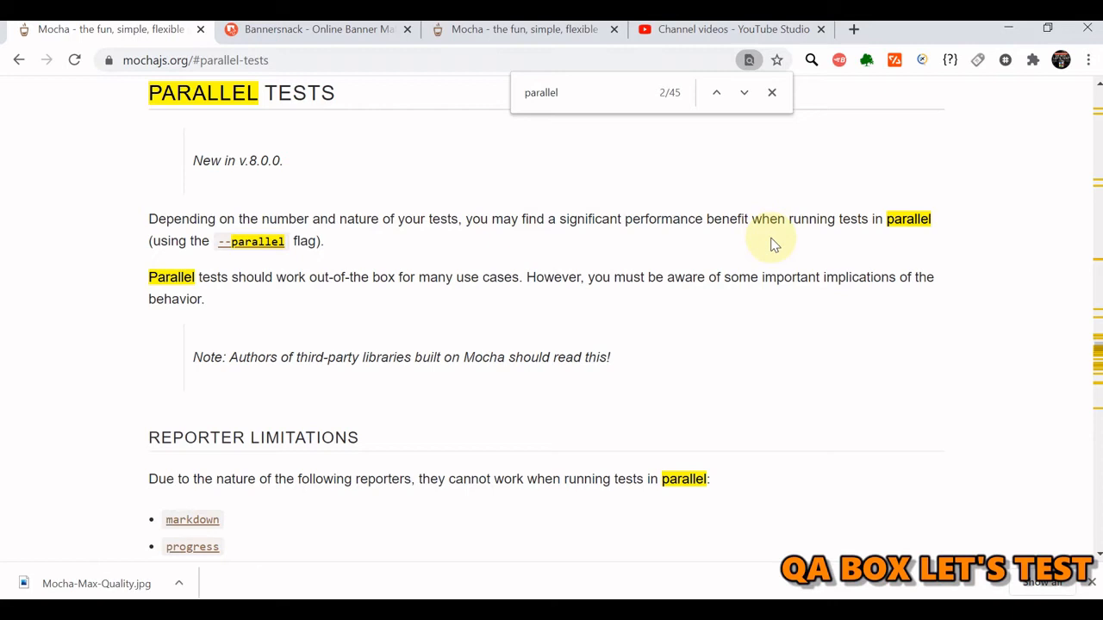
pyautogui.moveTo(217, 325)
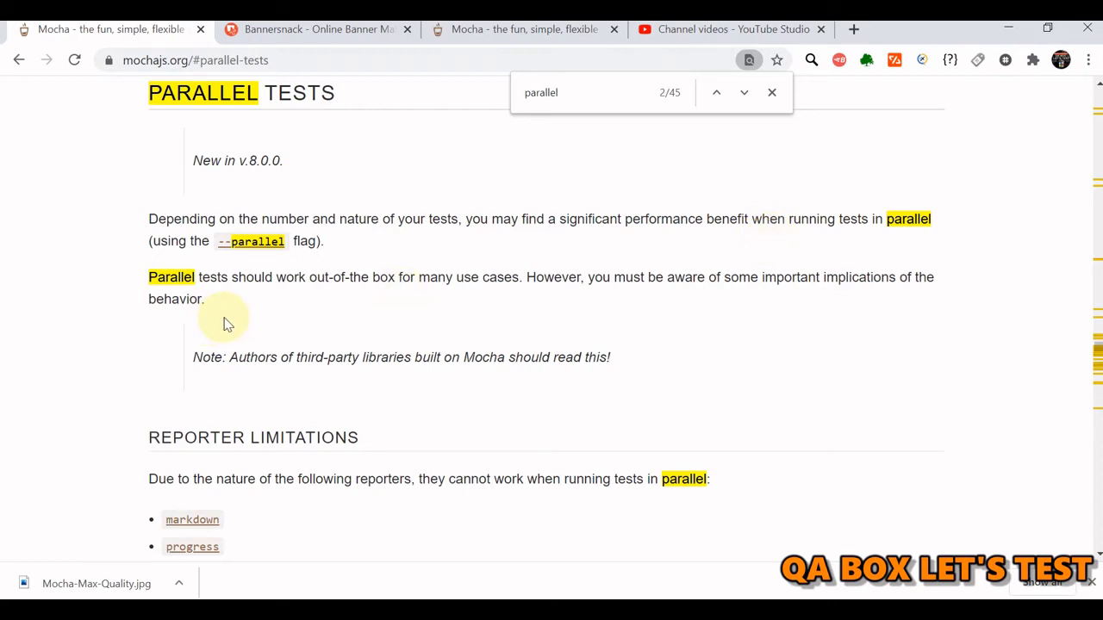
pyautogui.moveTo(334, 338)
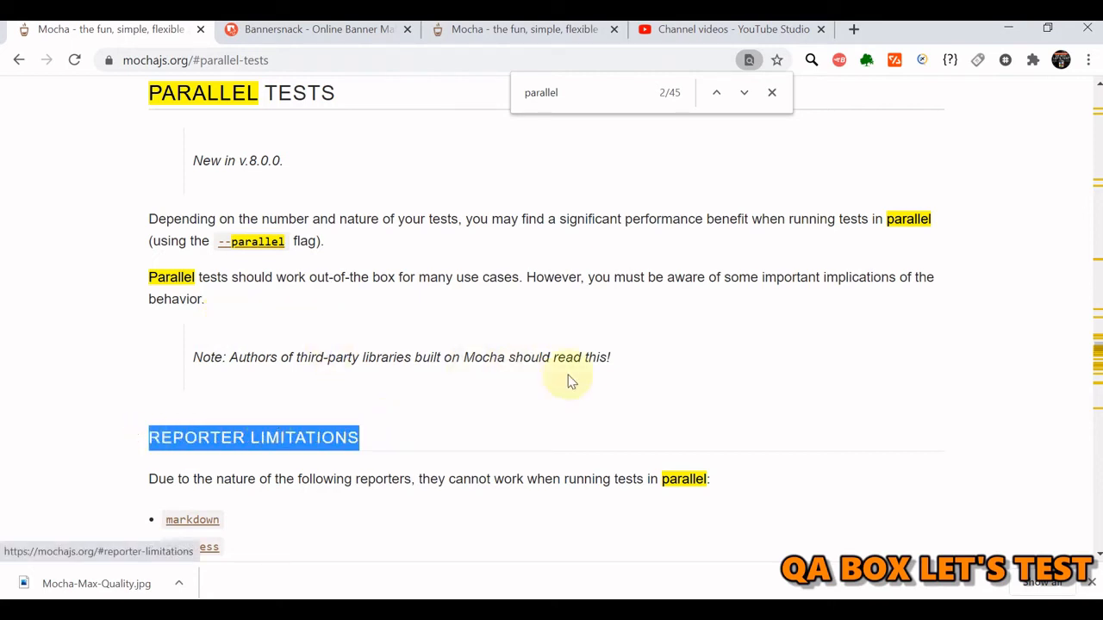
pyautogui.scroll(-3)
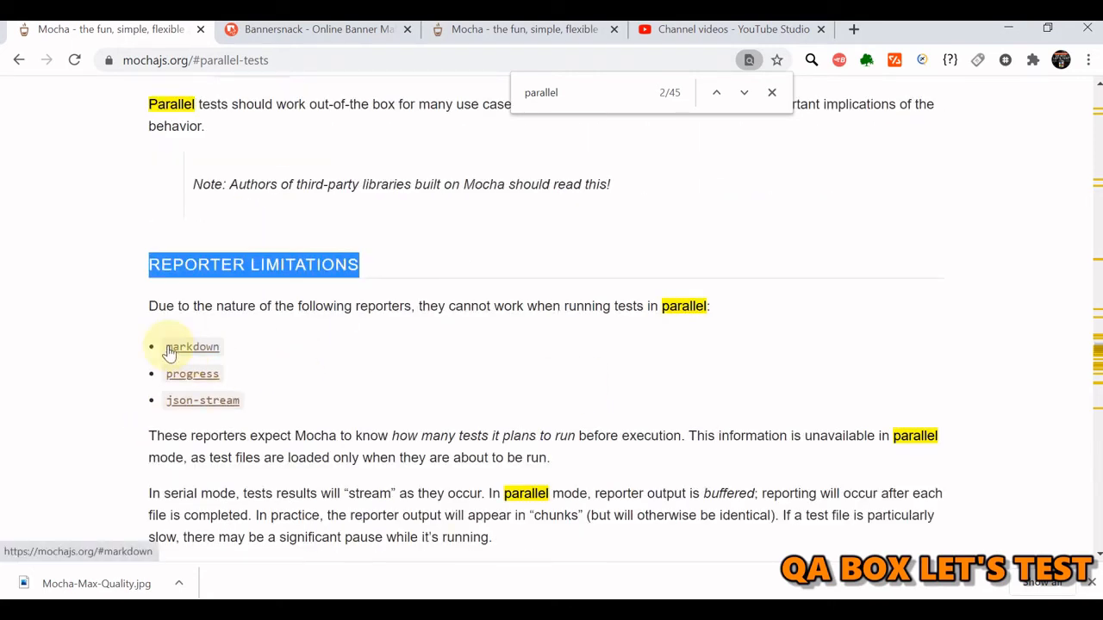
pyautogui.moveTo(396, 366)
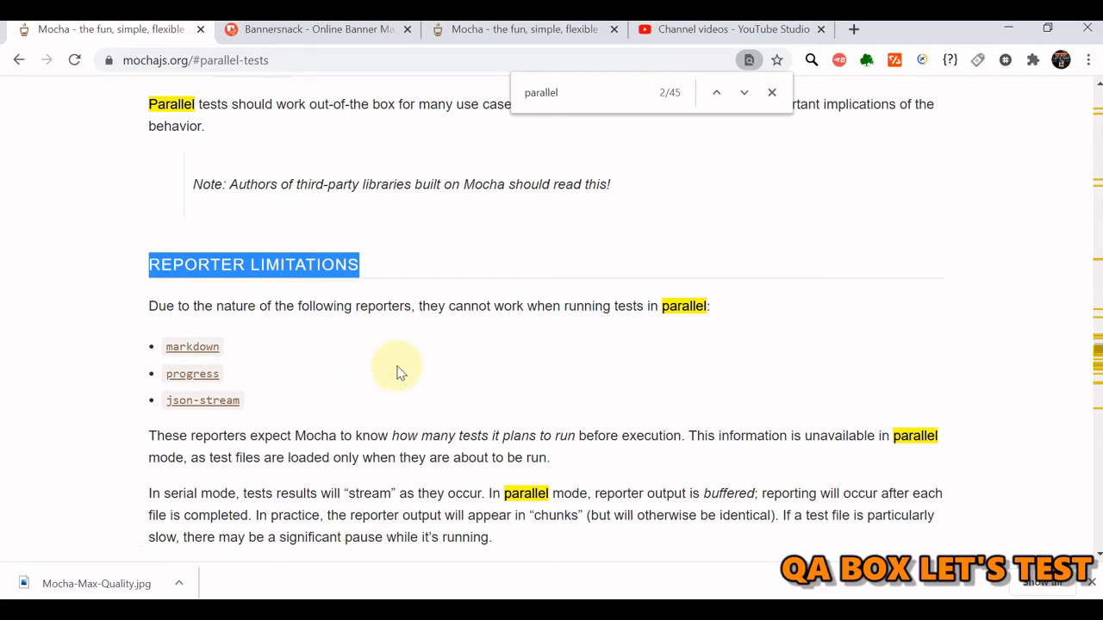
pyautogui.moveTo(468, 348)
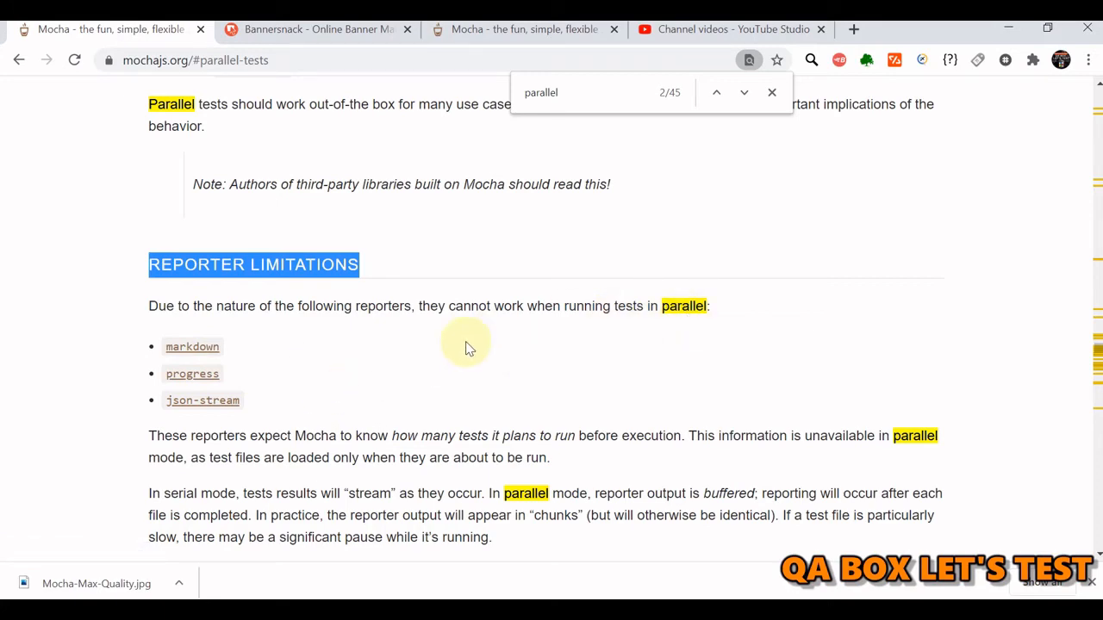
pyautogui.scroll(-3)
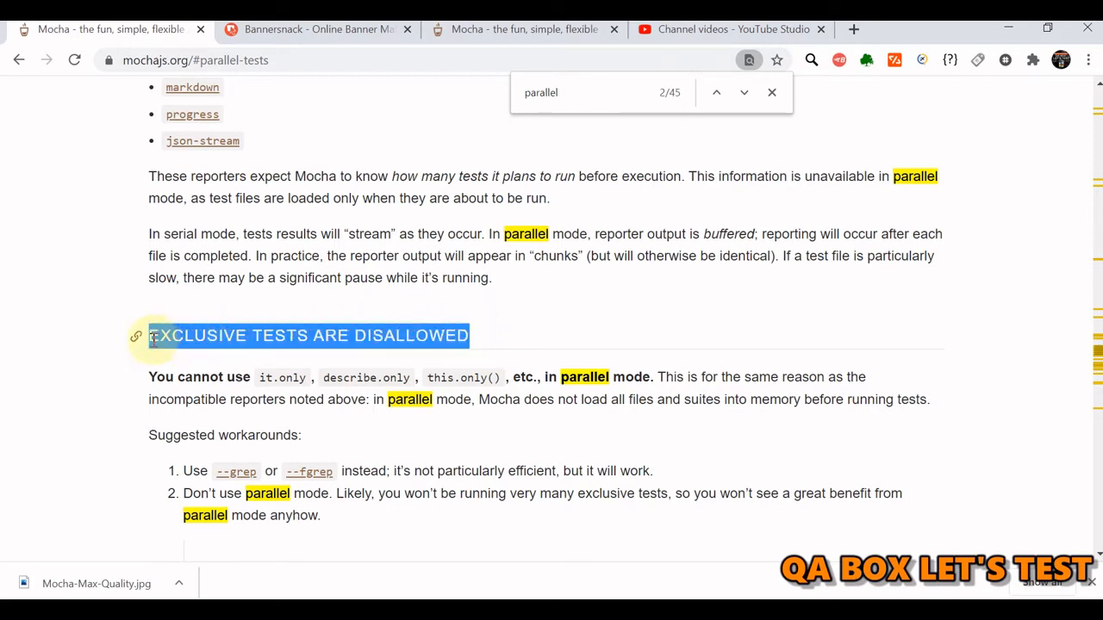
pyautogui.moveTo(267, 384)
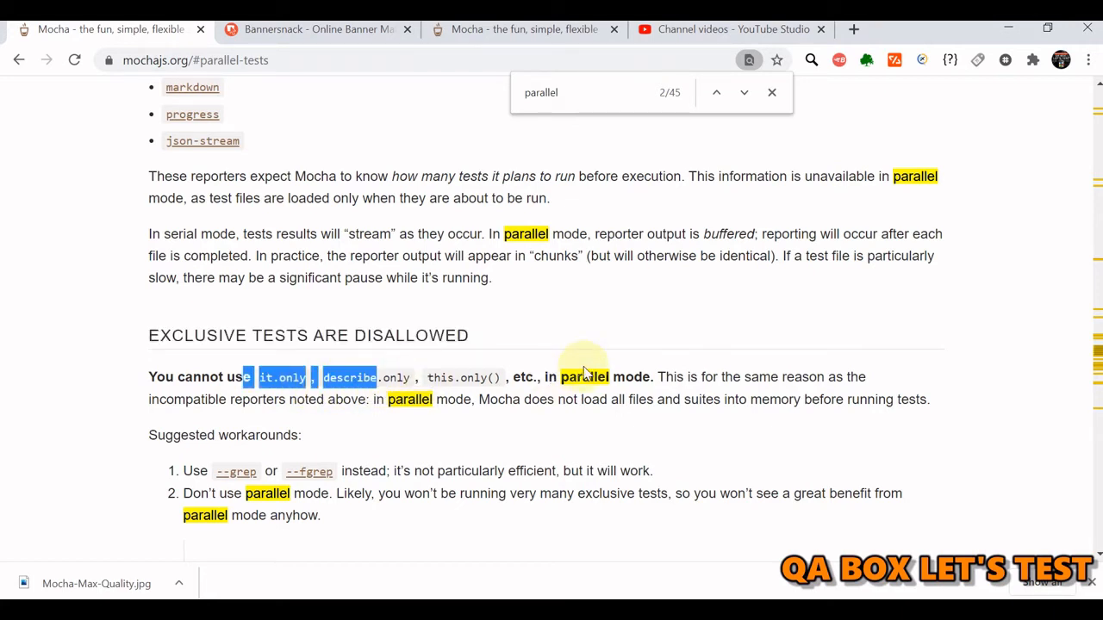
# Read through the parallel-mode limitations down to test duration variability
pyautogui.scroll(-3)
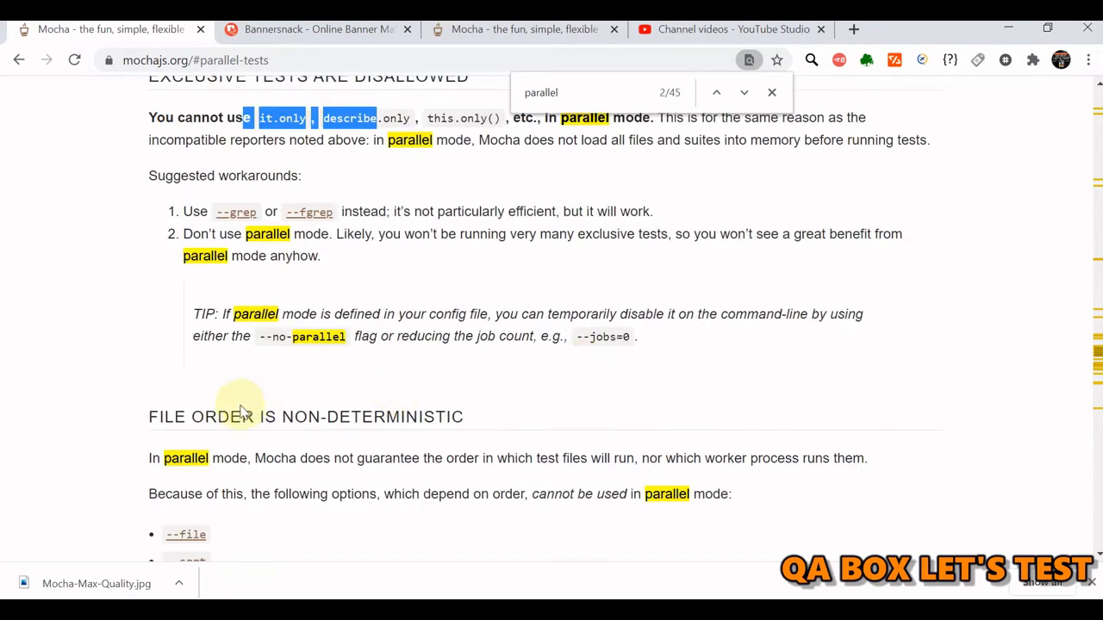
pyautogui.scroll(-3)
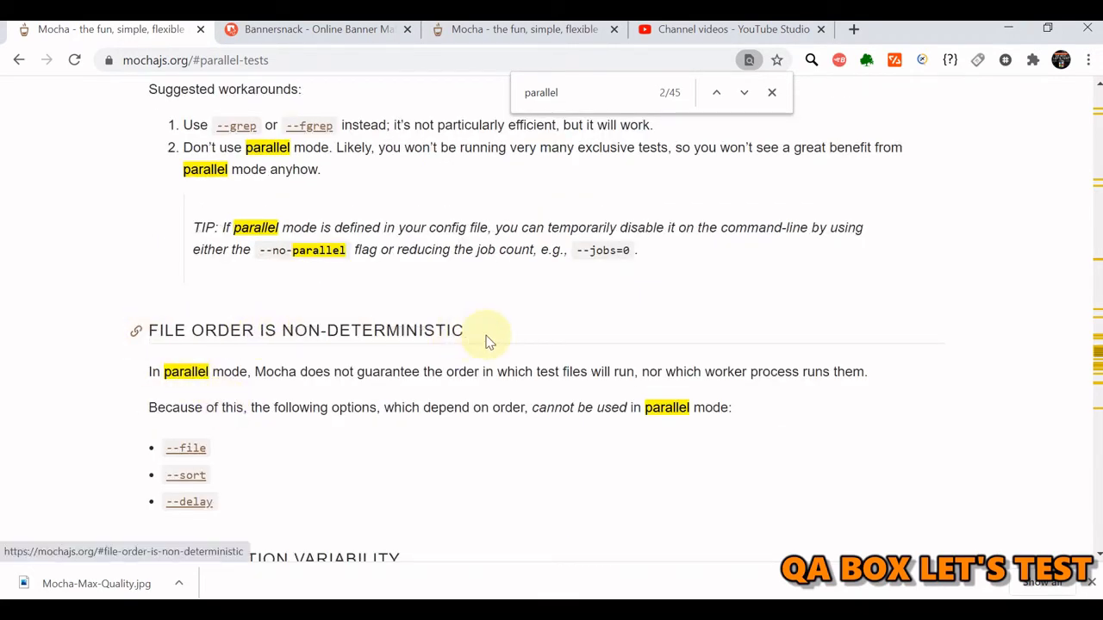
pyautogui.moveTo(517, 348)
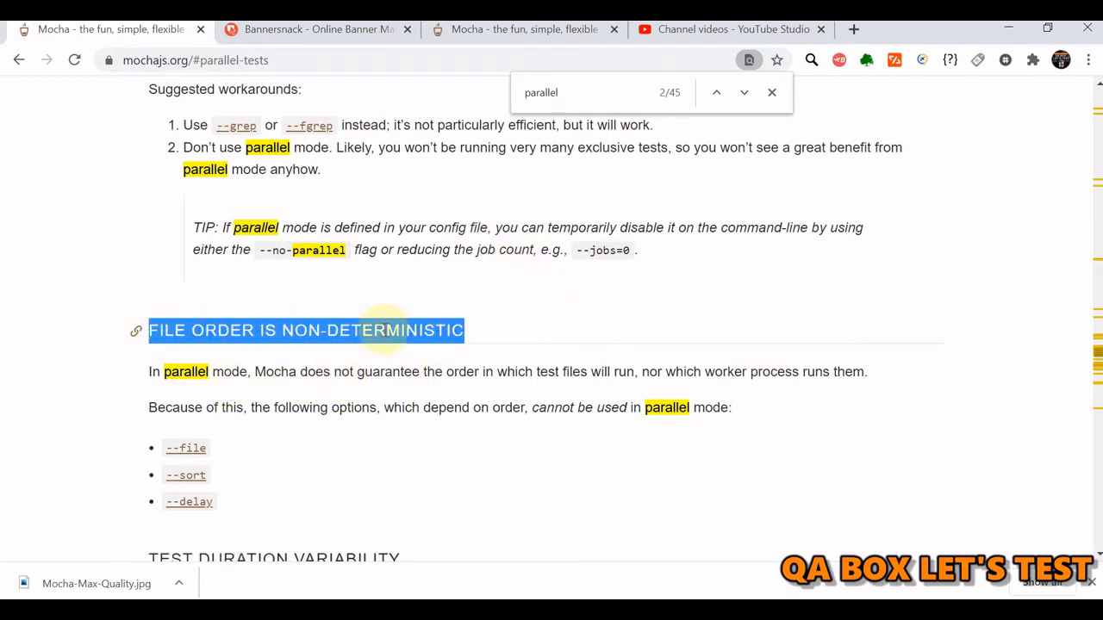
pyautogui.scroll(-3)
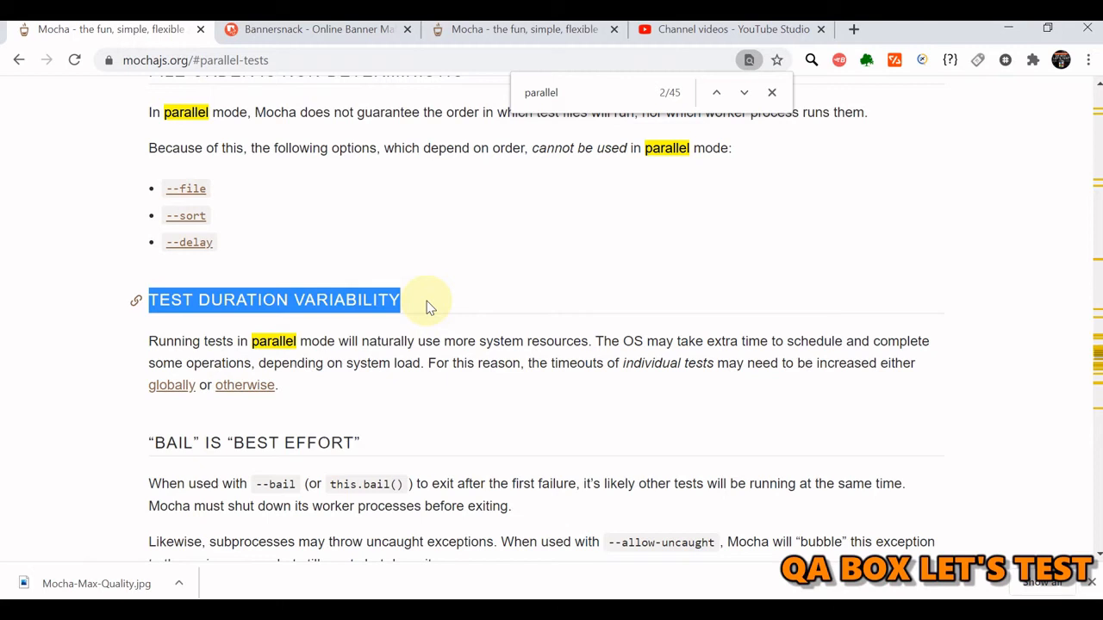
pyautogui.scroll(-3)
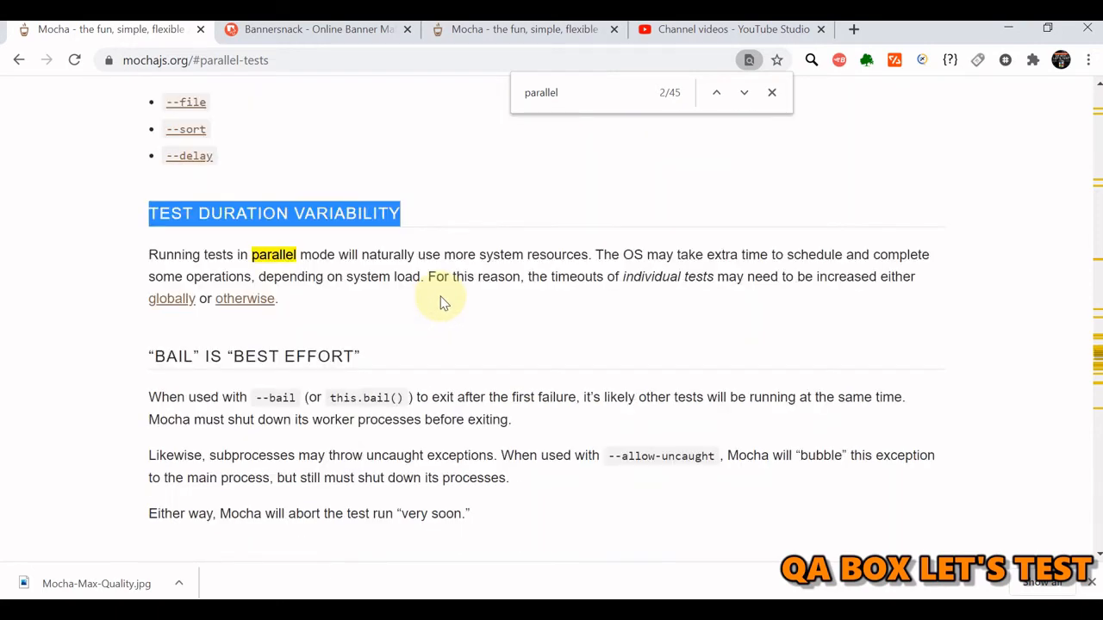
pyautogui.scroll(3)
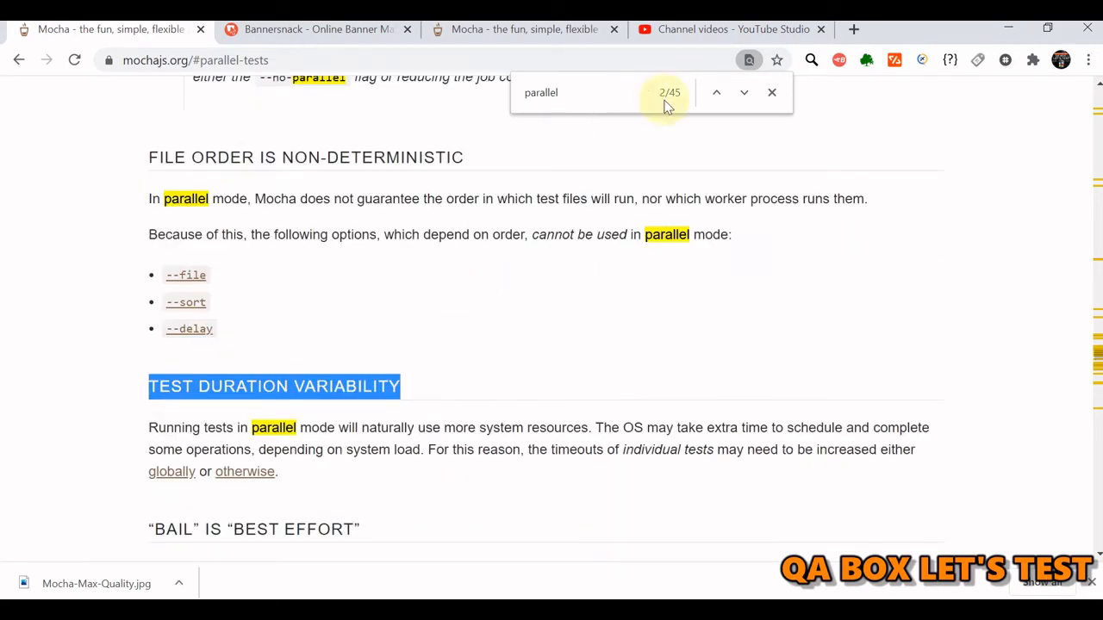
pyautogui.click(771, 93)
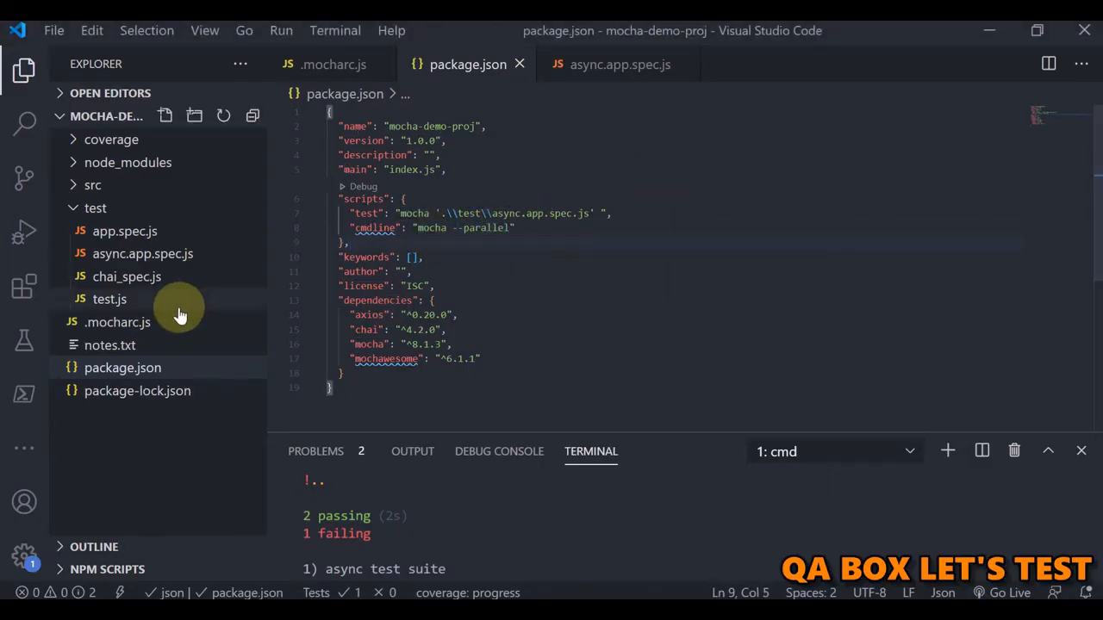
pyautogui.moveTo(121, 272)
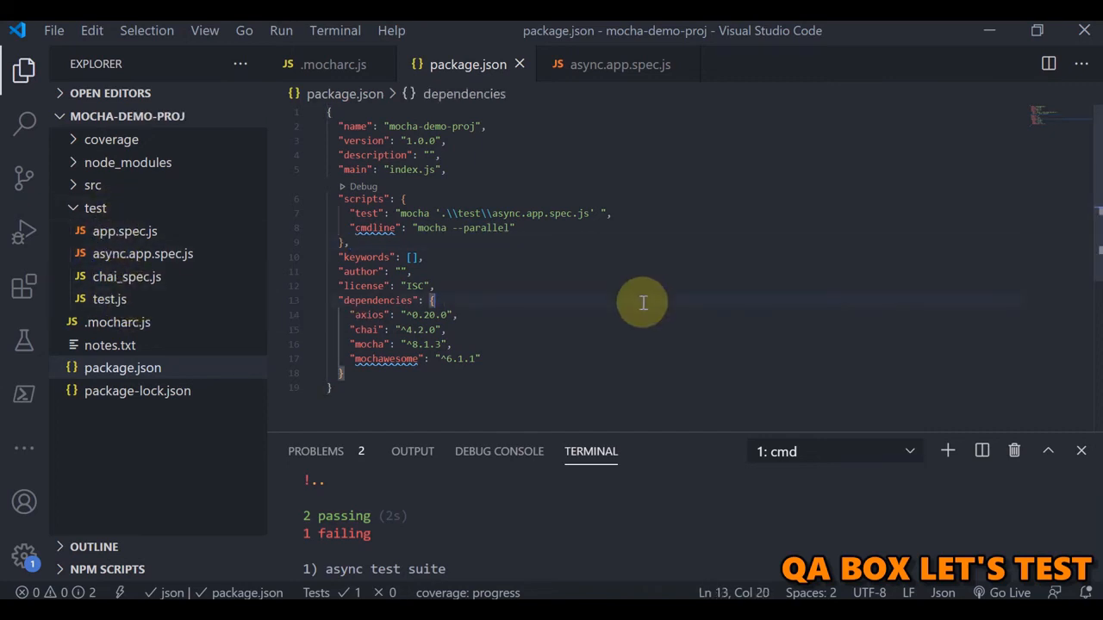
pyautogui.moveTo(630, 491)
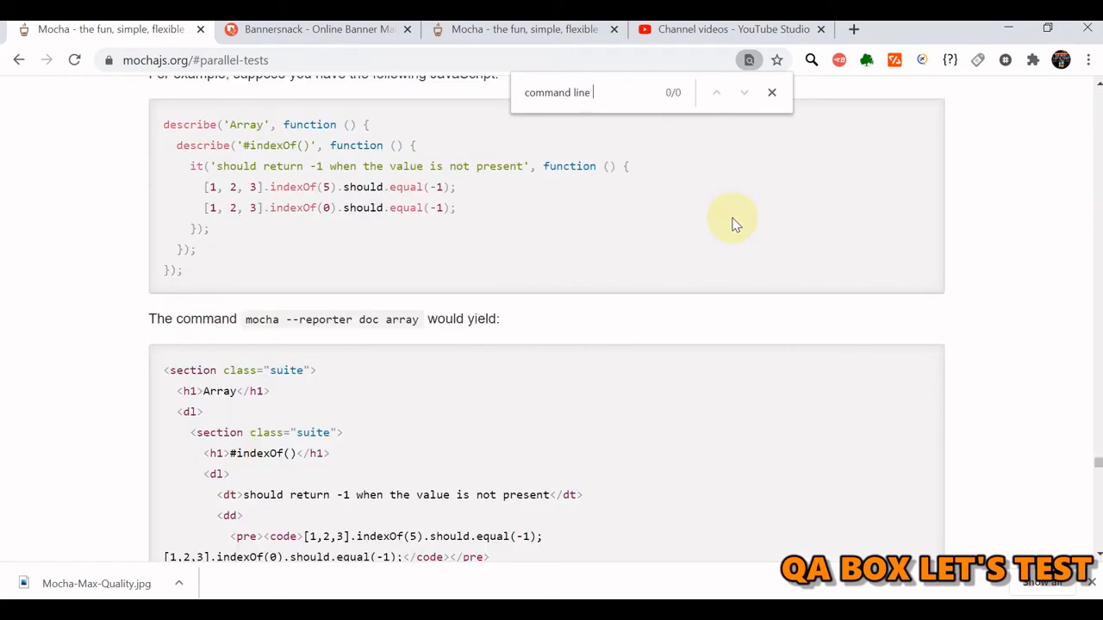
# Search 'command usage', jump to the Command-Line Usage section and scroll its options
pyautogui.write('usage')
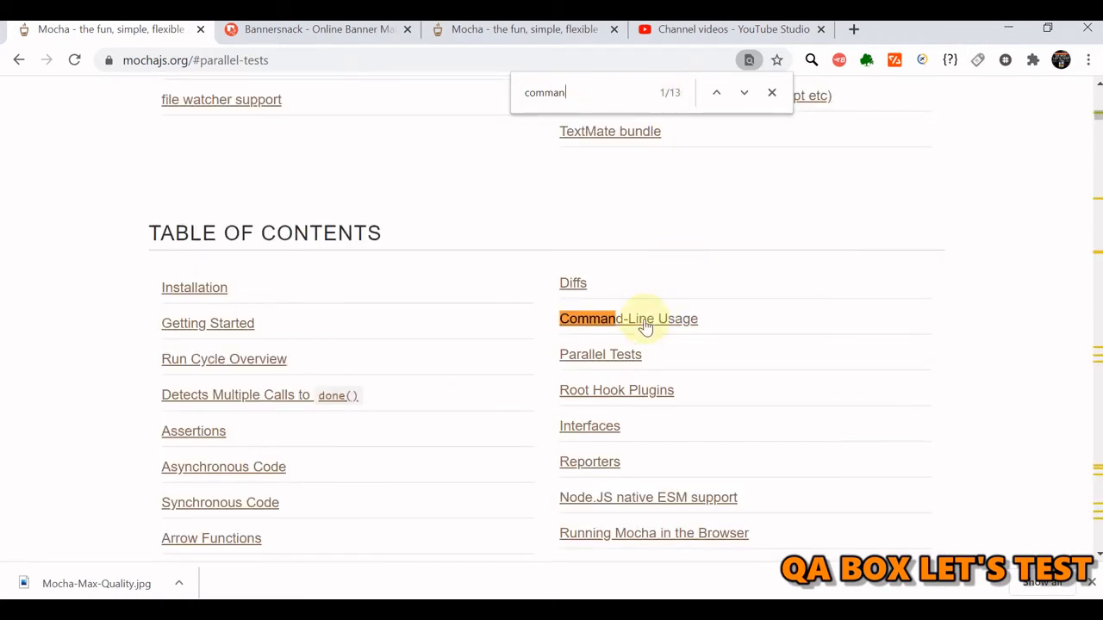
pyautogui.click(627, 317)
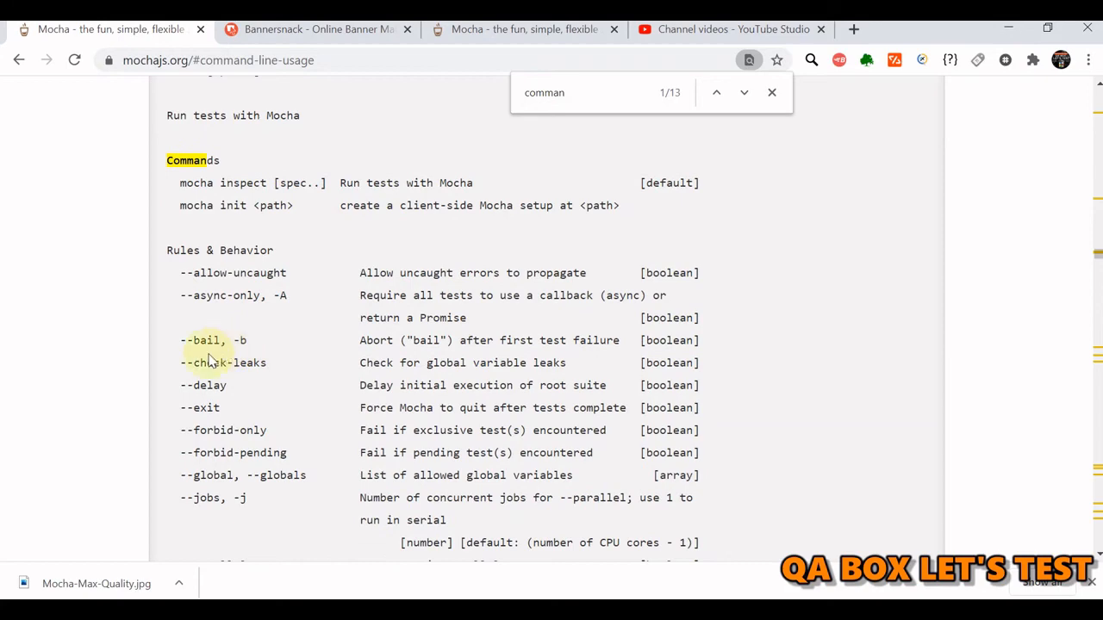
pyautogui.scroll(-3)
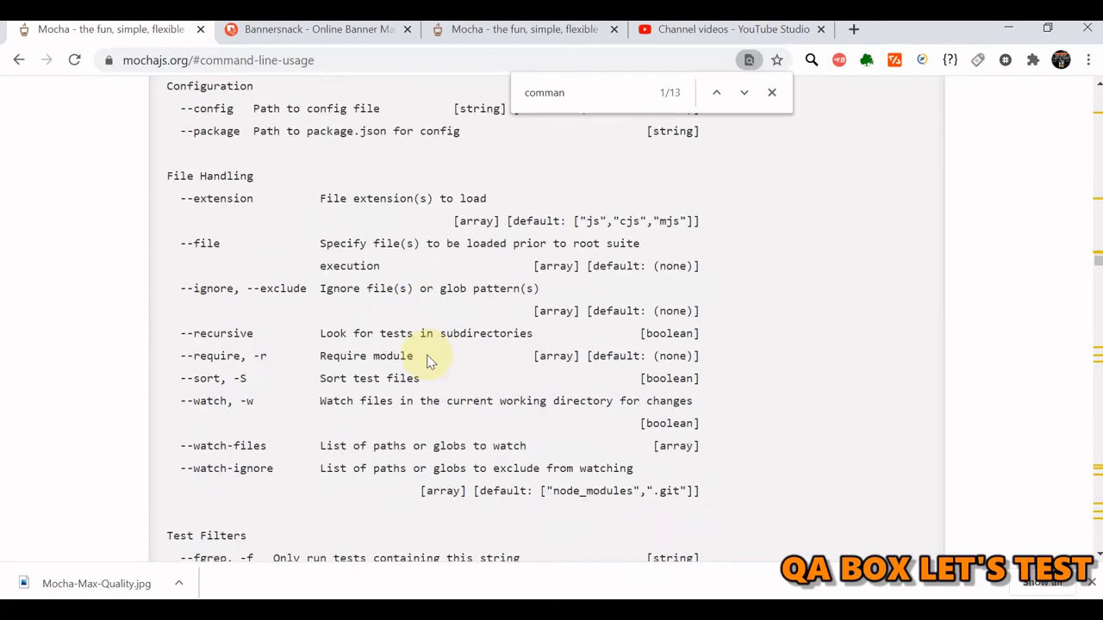
pyautogui.scroll(-3)
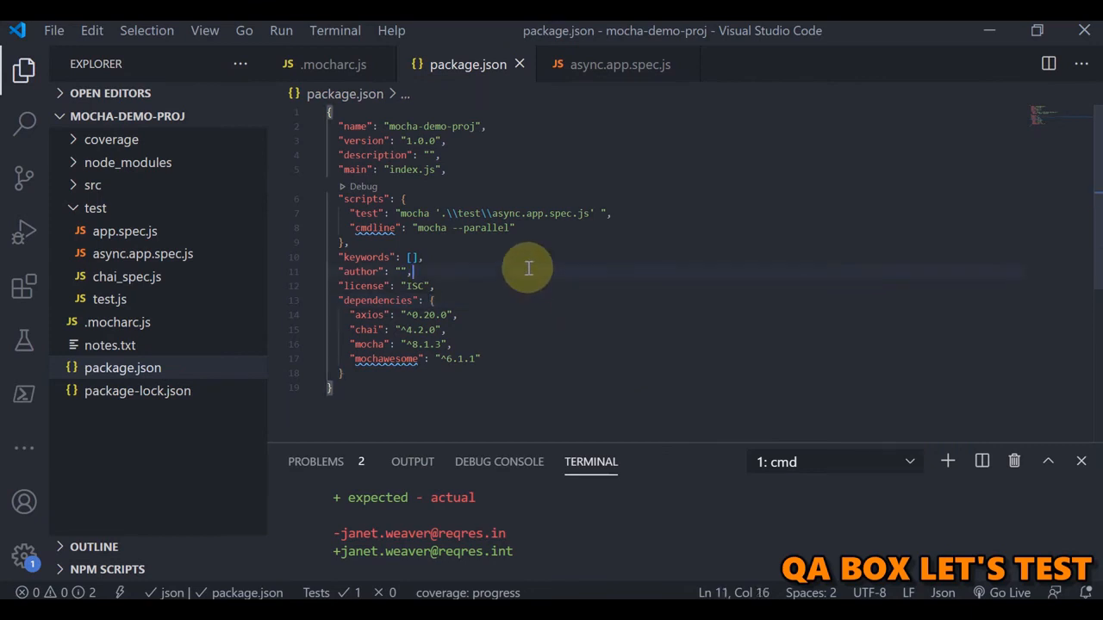
pyautogui.moveTo(543, 214)
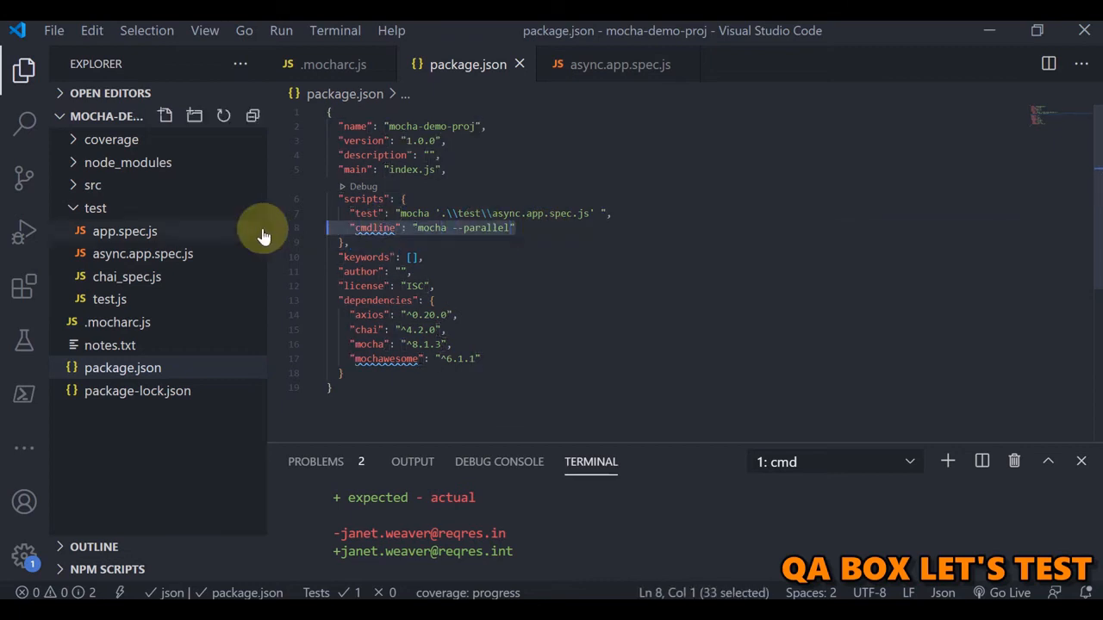
# Delete the cmdline script line from package.json and save the file
pyautogui.press('Delete')
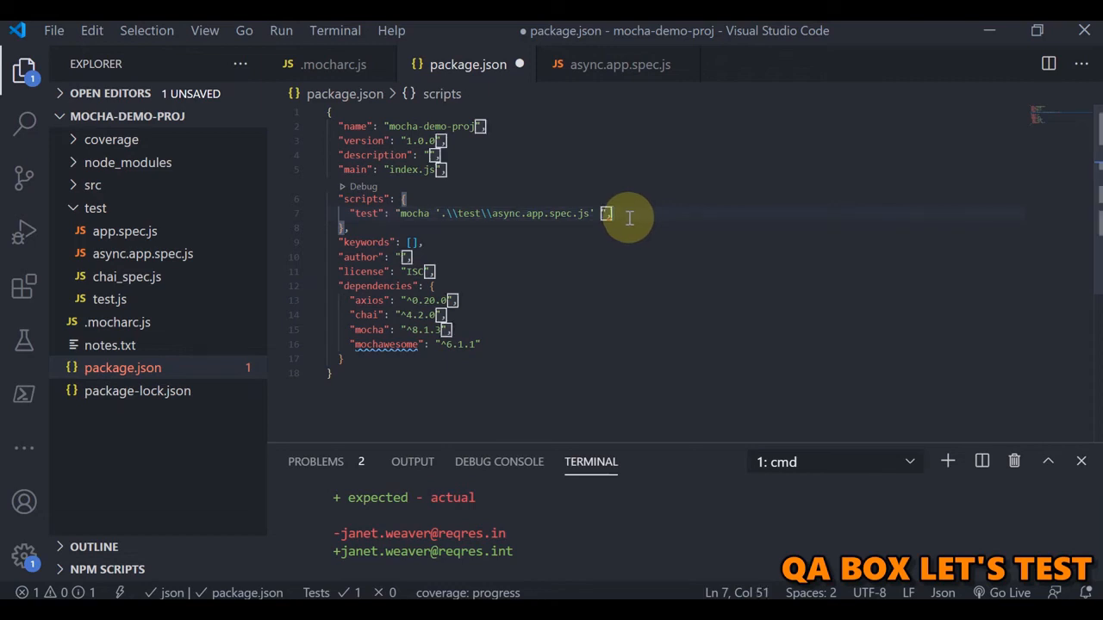
pyautogui.press('ctrl+s')
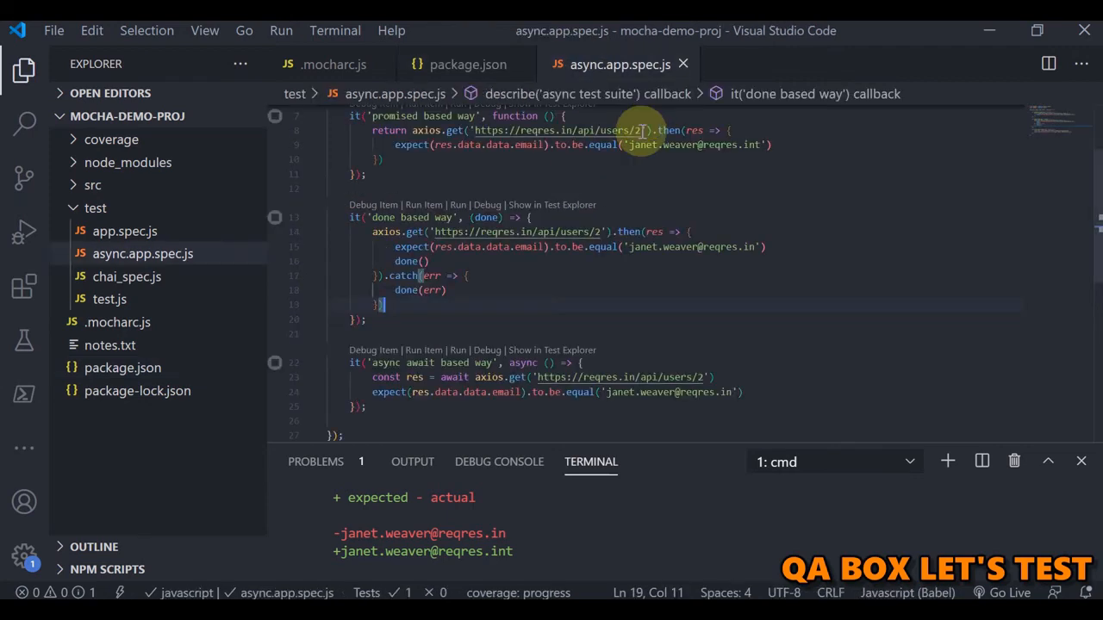
pyautogui.scroll(3)
pyautogui.write('npm run cmdline')
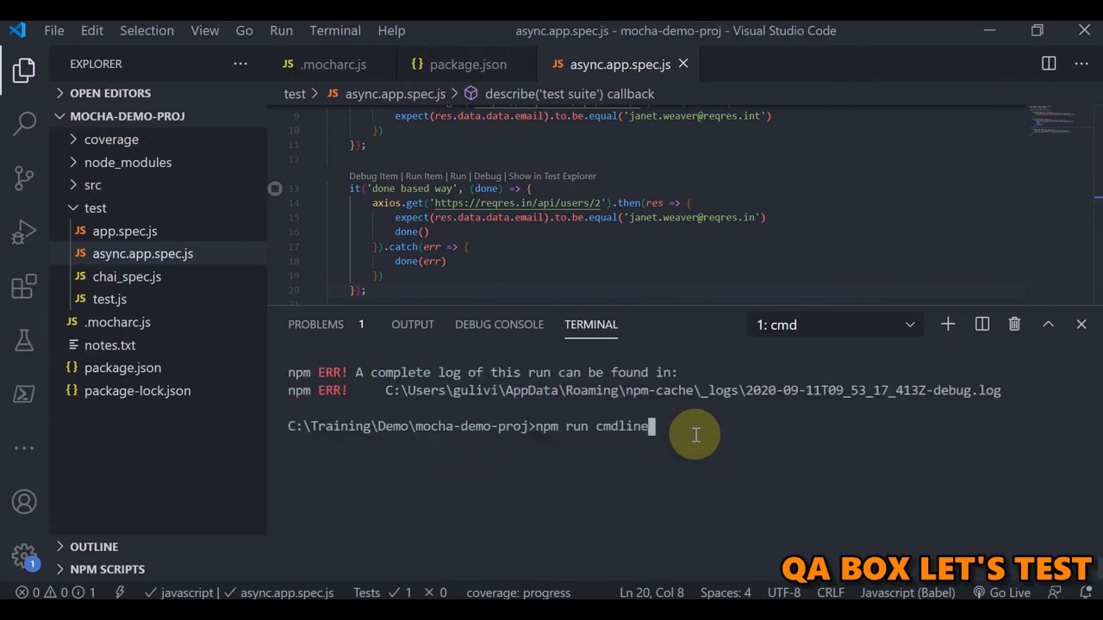
# Run npm test, add -g 'async' to the test script, save and rerun: 1 passing
pyautogui.press('Backspace')
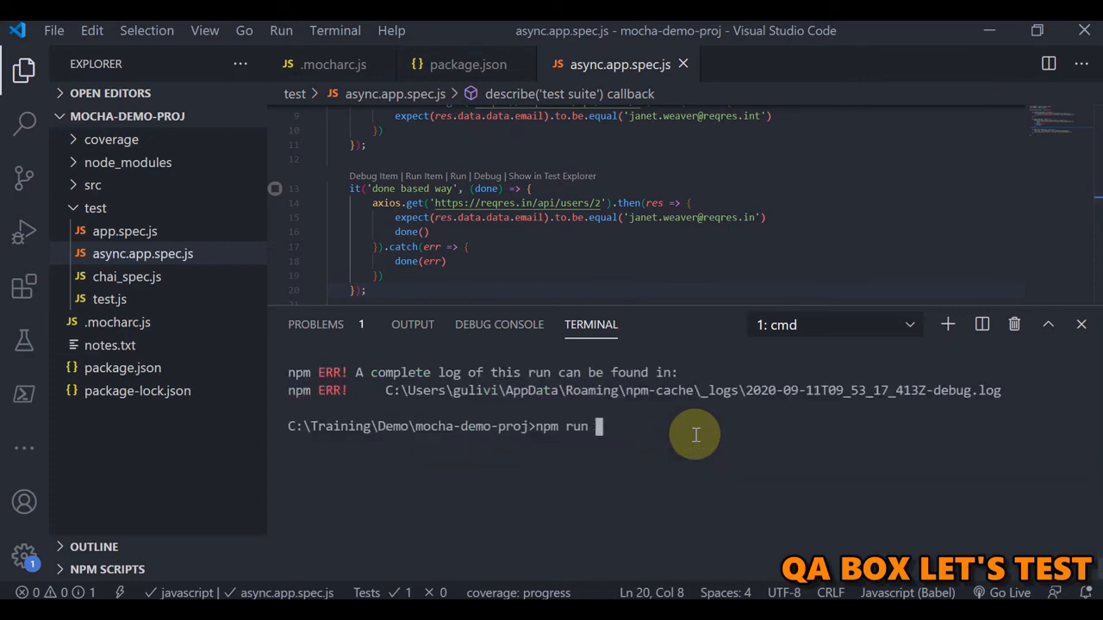
pyautogui.write('test')
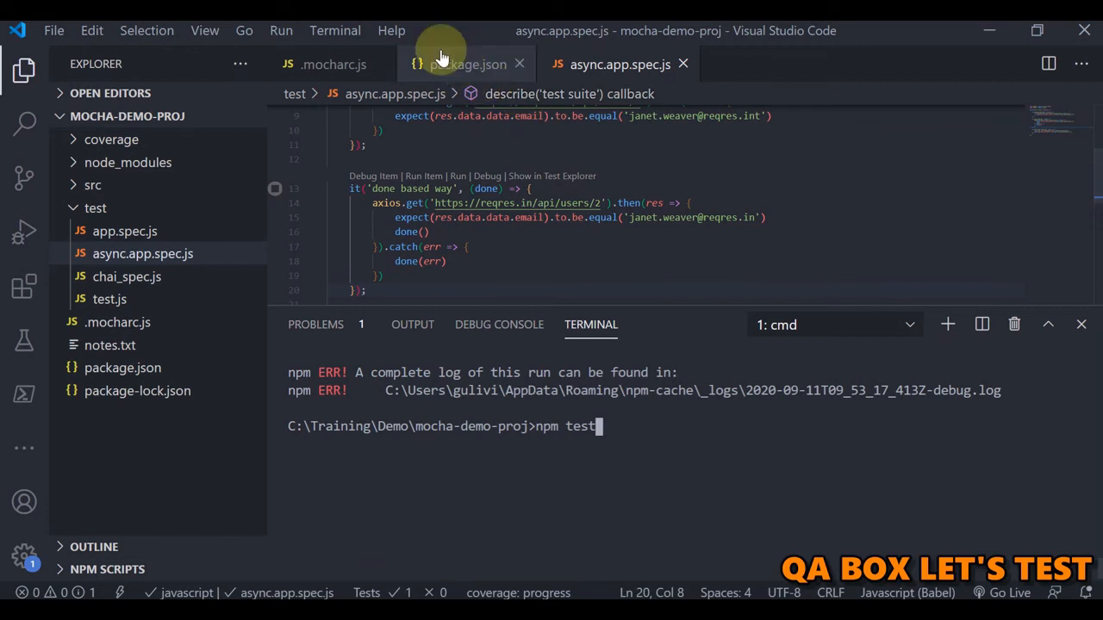
pyautogui.click(465, 63)
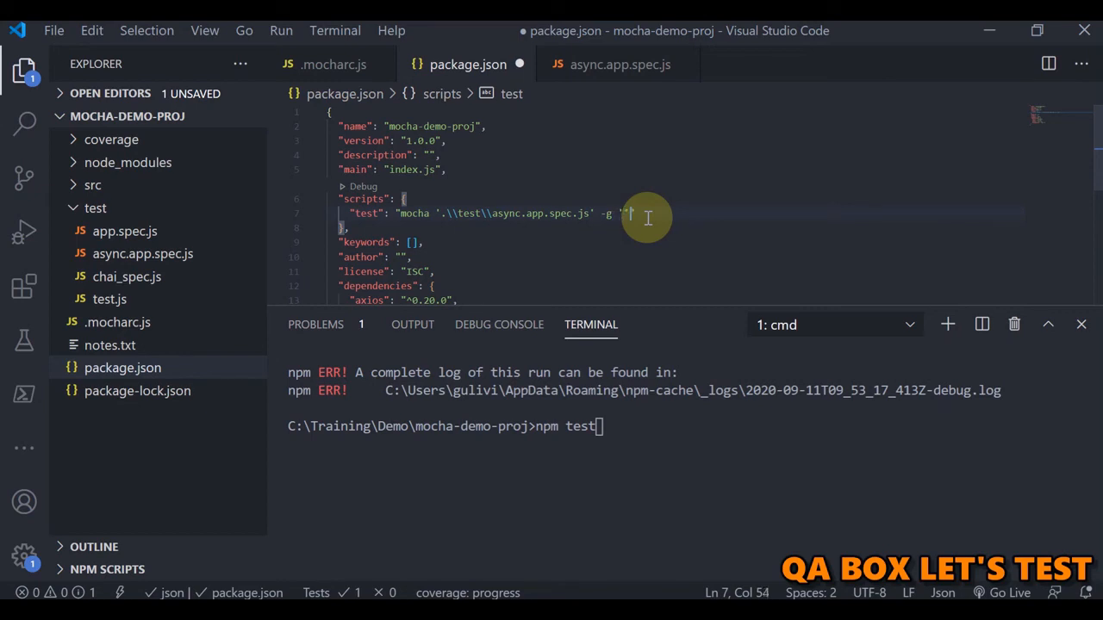
pyautogui.write("async'")
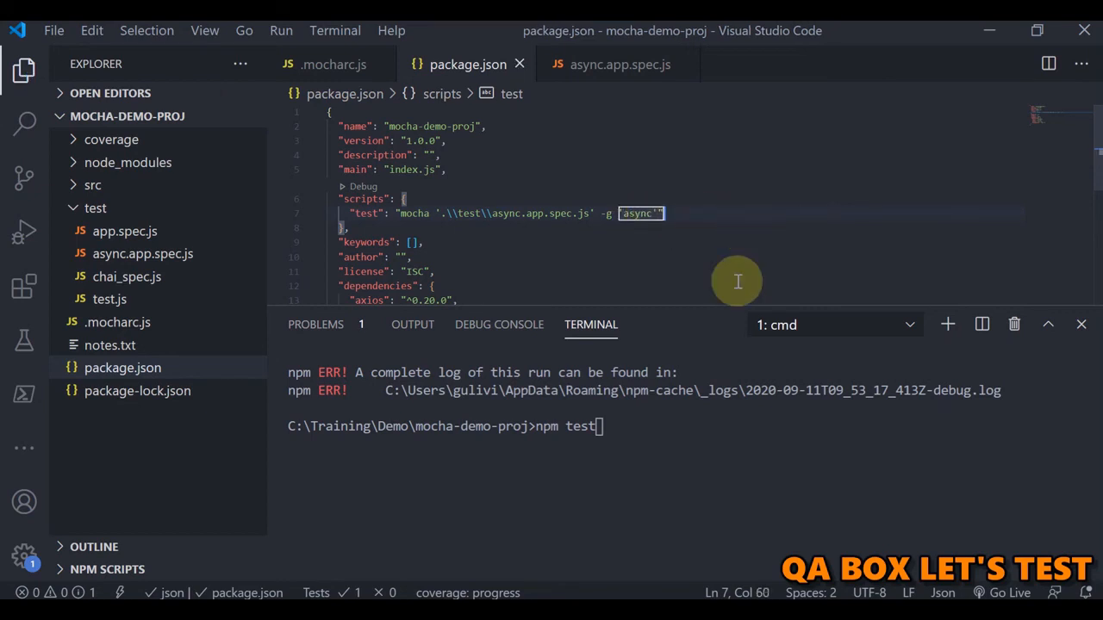
pyautogui.press('Return')
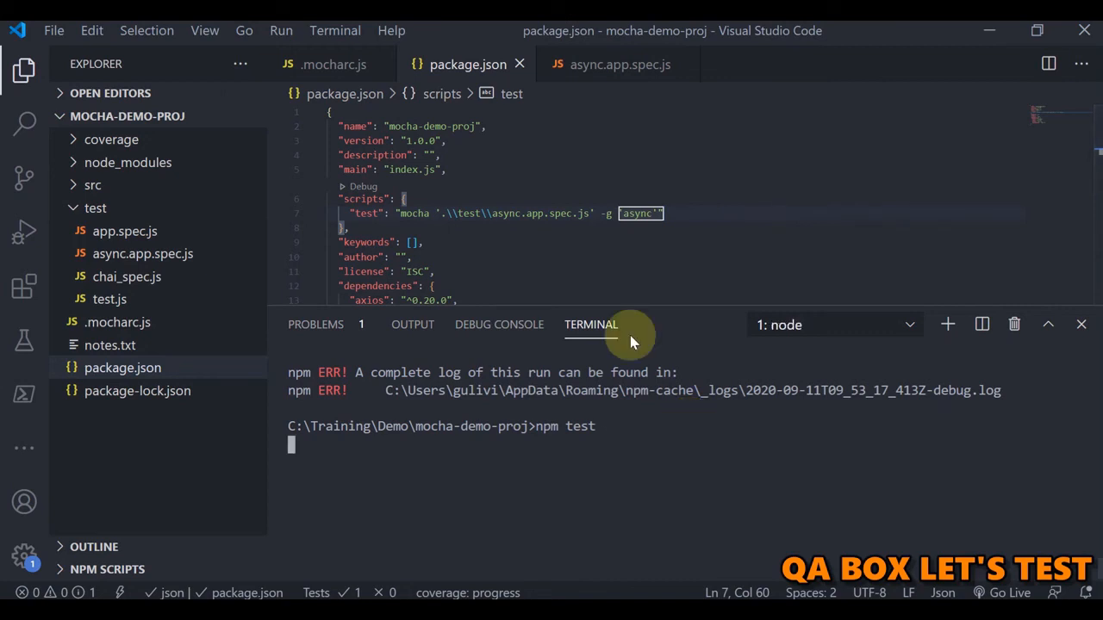
pyautogui.moveTo(651, 336); pyautogui.dragTo(652, 159)
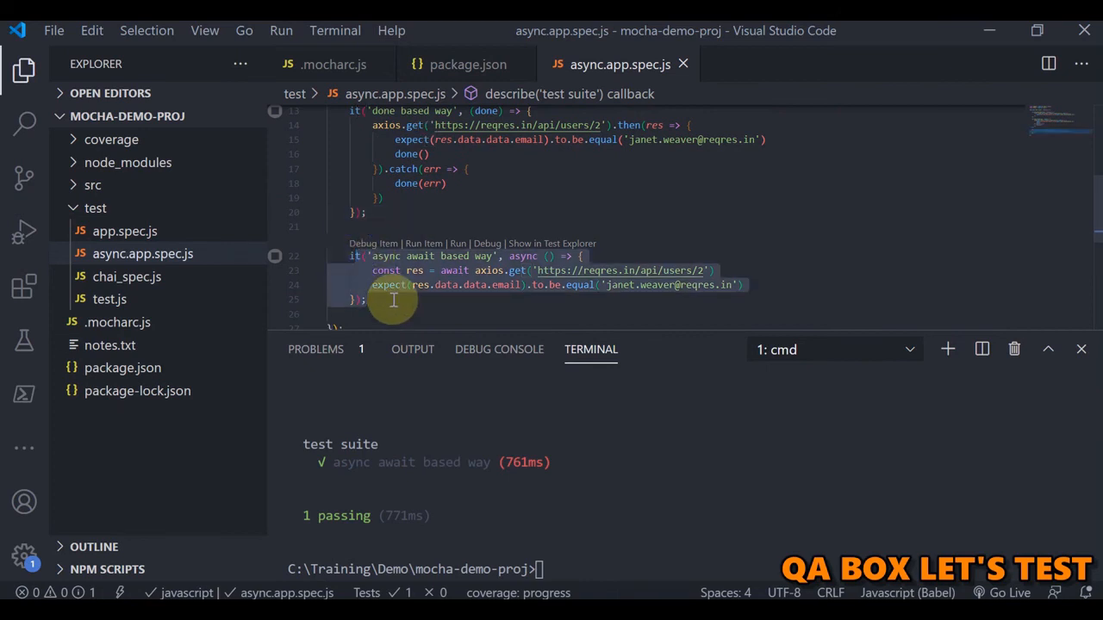
pyautogui.moveTo(462, 200)
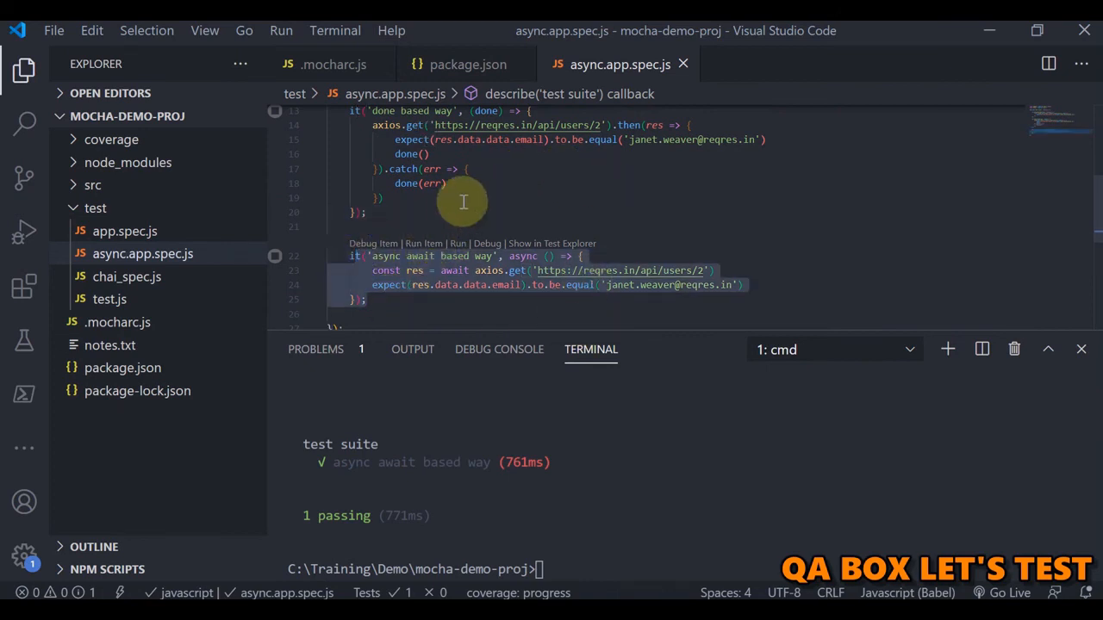
pyautogui.scroll(3)
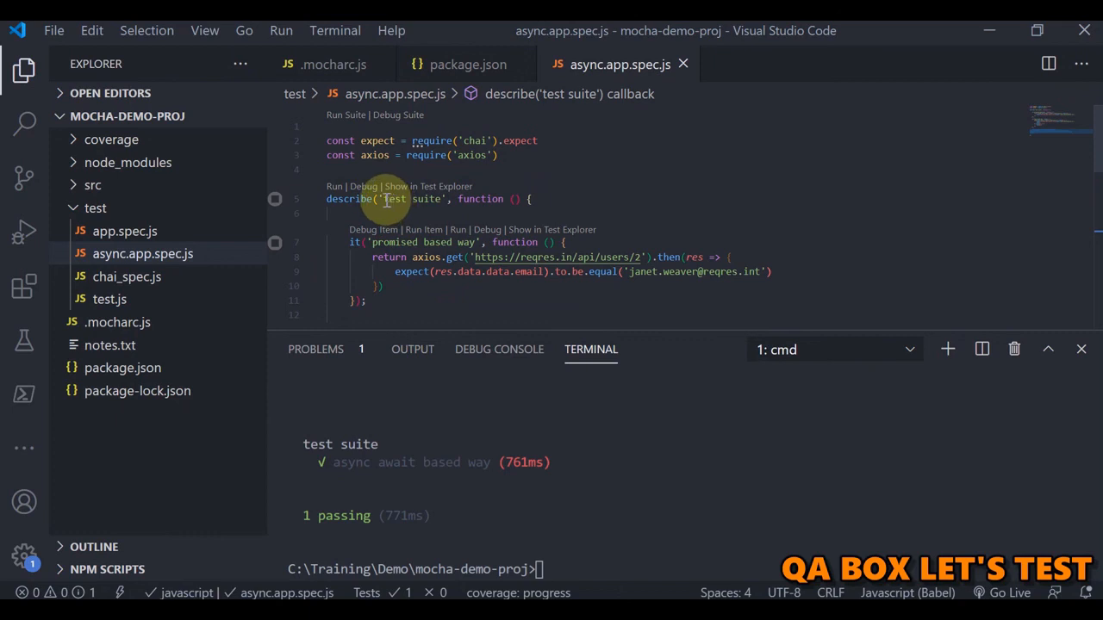
# Rename the describe title to 'async test suite' and rerun npm test with the 'async' filter
pyautogui.write('async')
pyautogui.click(691, 569)
pyautogui.write('npm test')
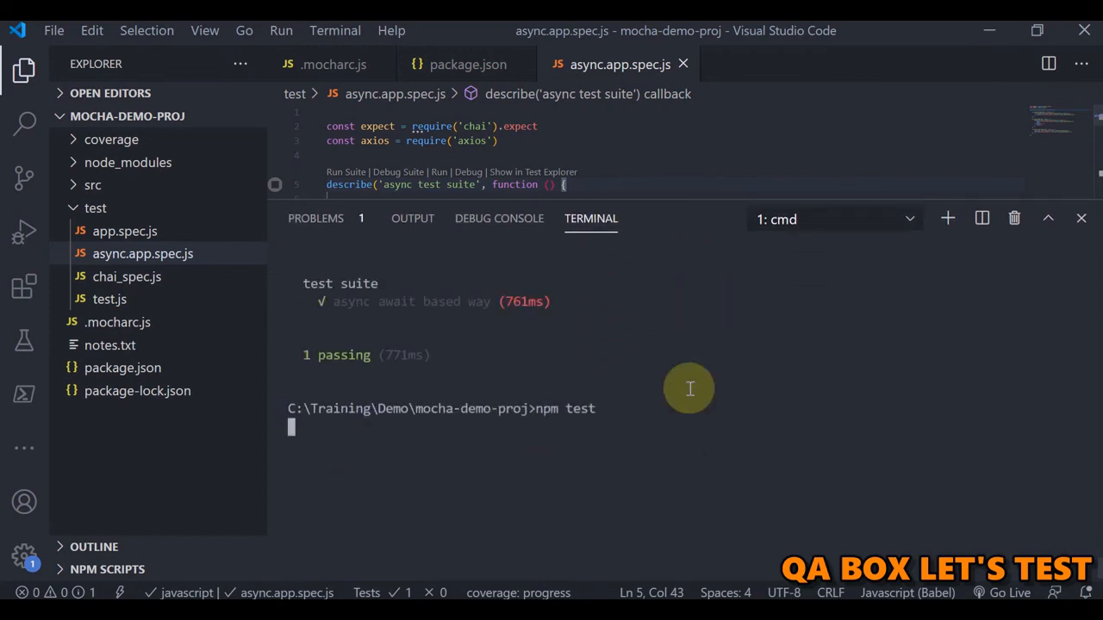
pyautogui.press('Return')
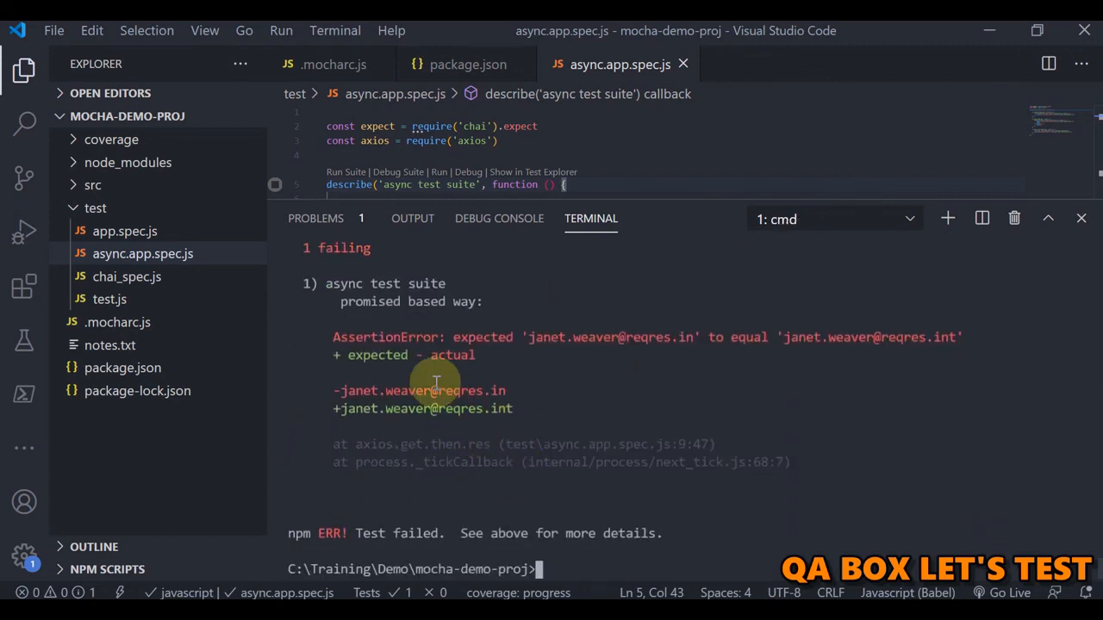
pyautogui.moveTo(383, 410)
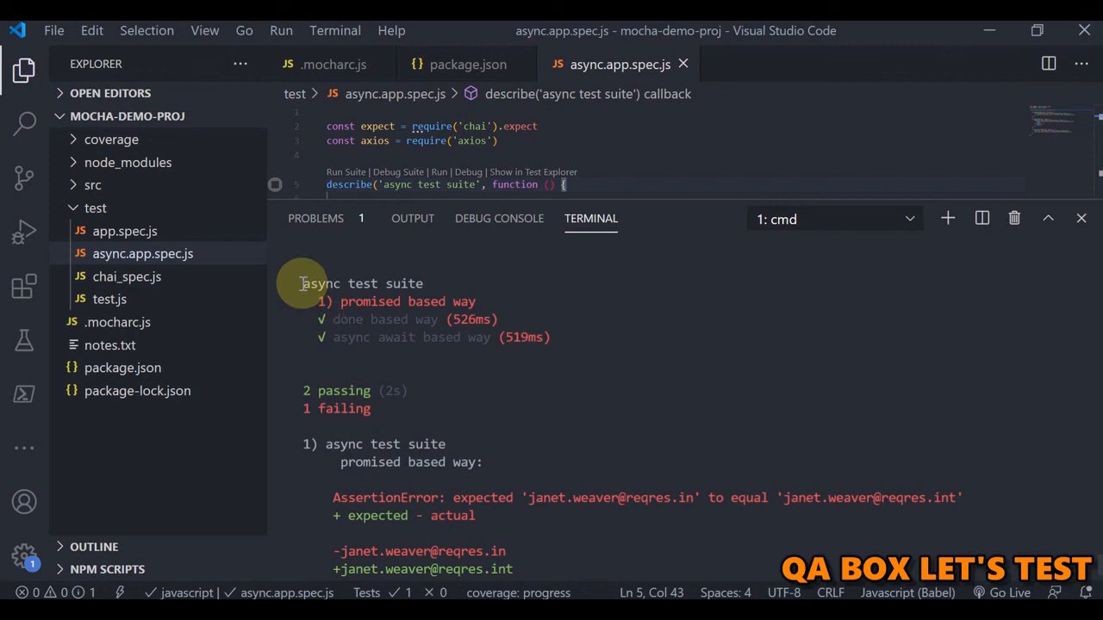
pyautogui.moveTo(586, 334)
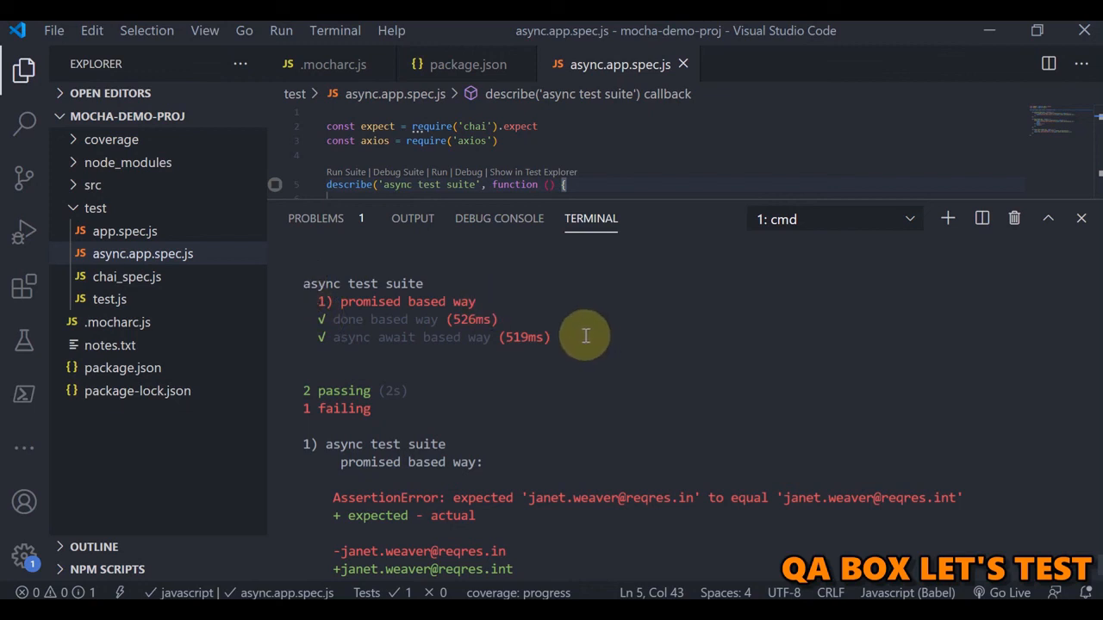
pyautogui.moveTo(586, 336); pyautogui.dragTo(319, 282)
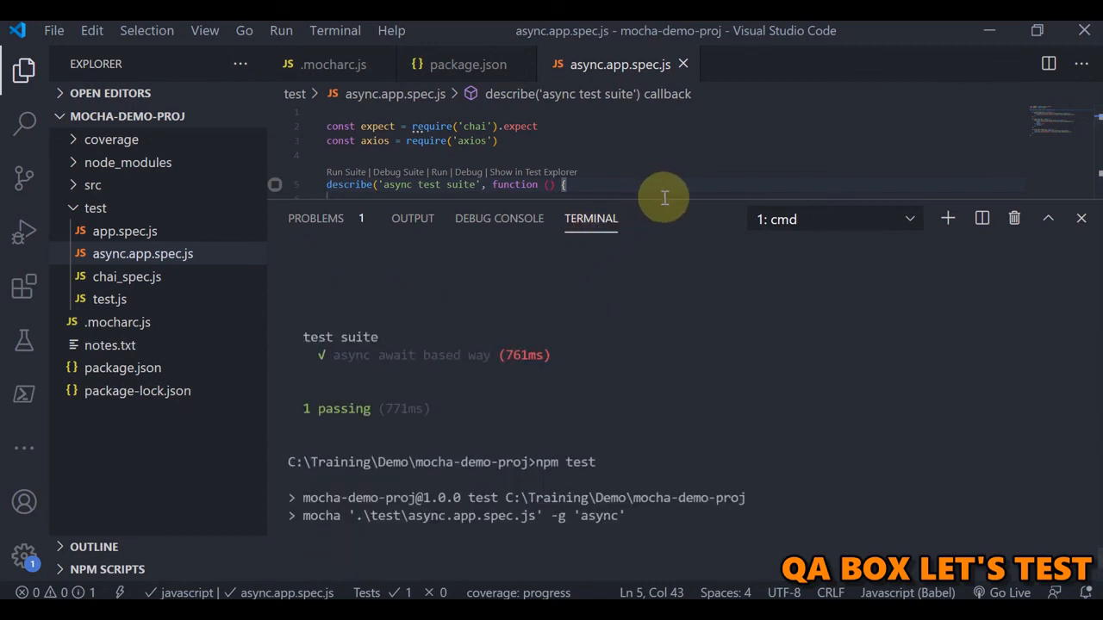
# Fold the 'async test suite' and 'test suite' describe blocks in the editor
pyautogui.scroll(-3)
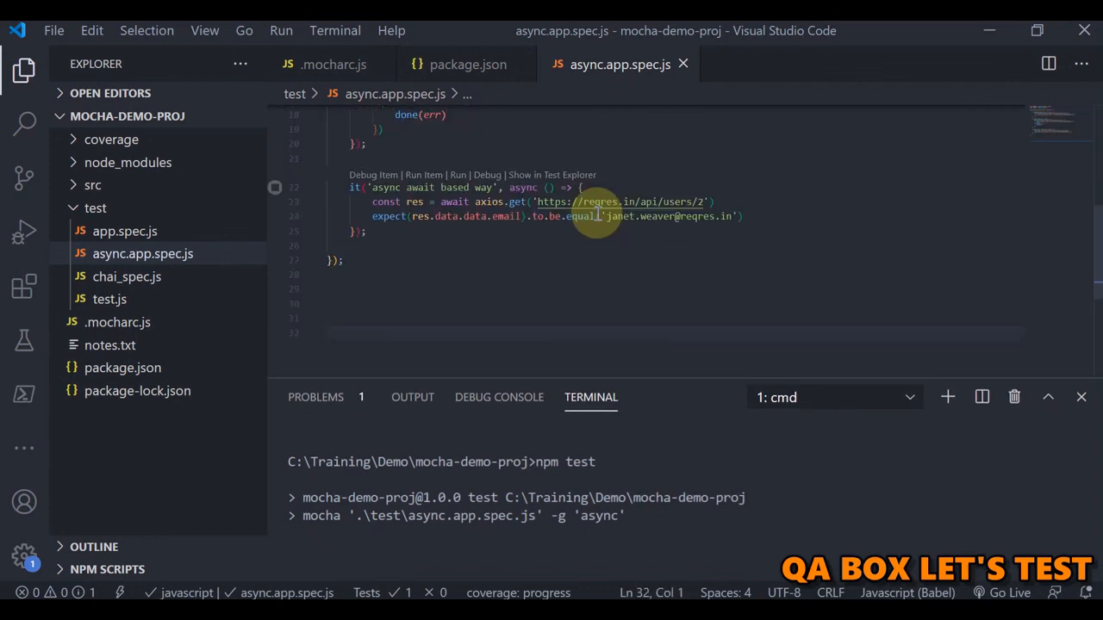
pyautogui.scroll(3)
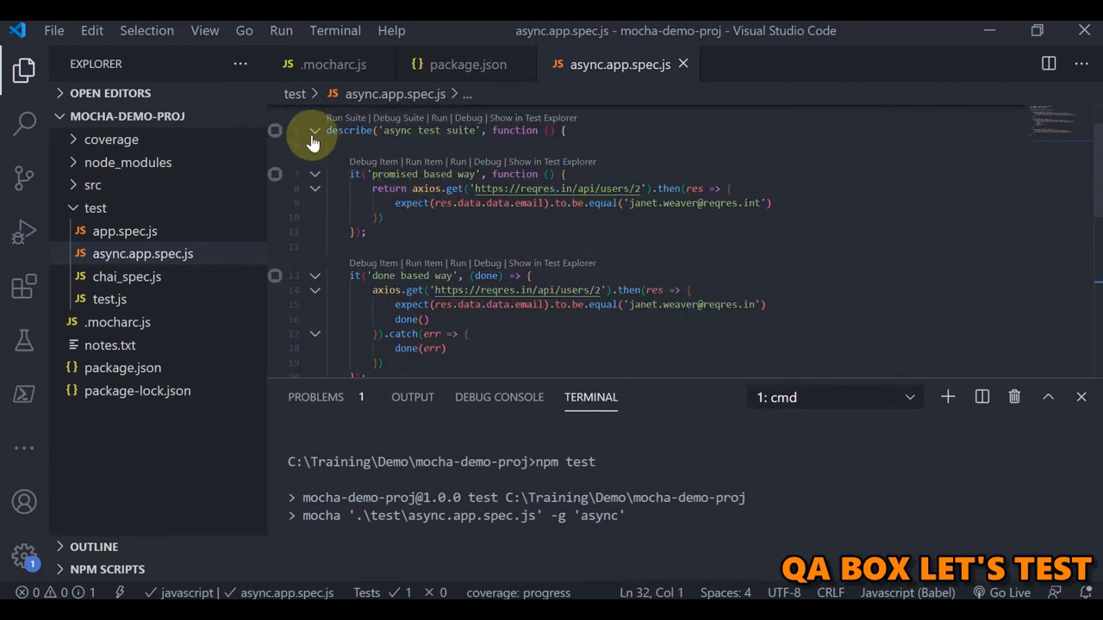
pyautogui.click(315, 130)
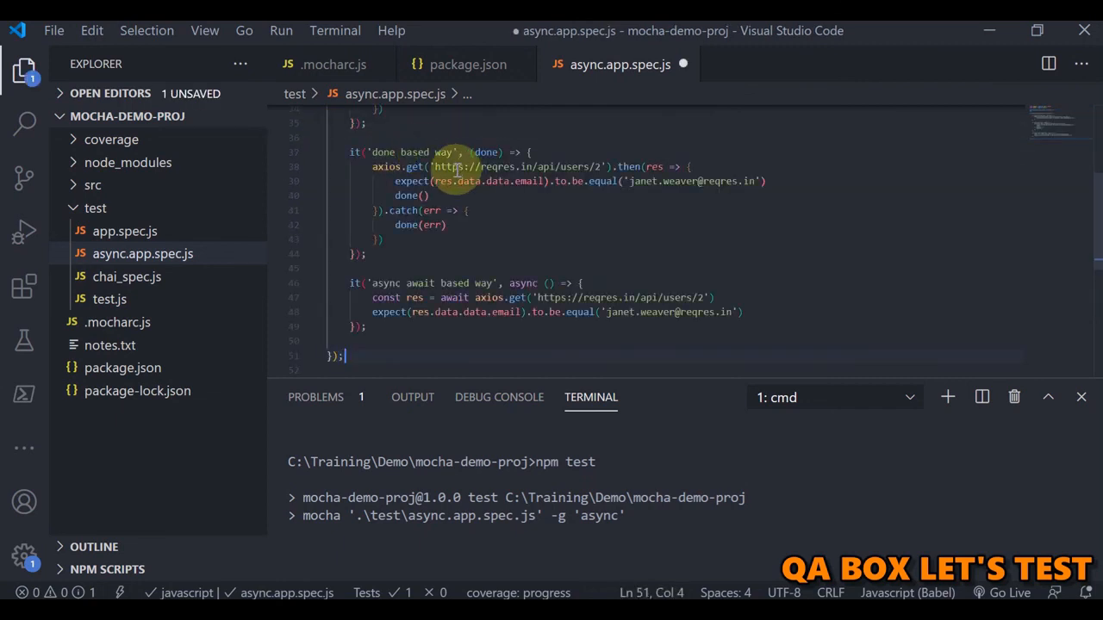
pyautogui.scroll(3)
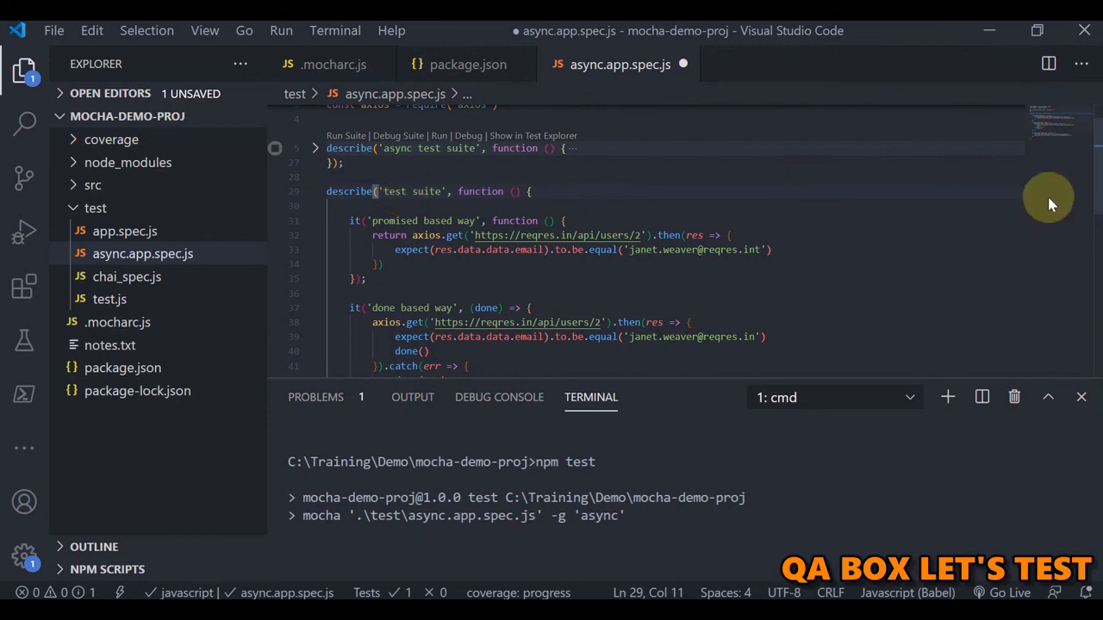
pyautogui.click(316, 191)
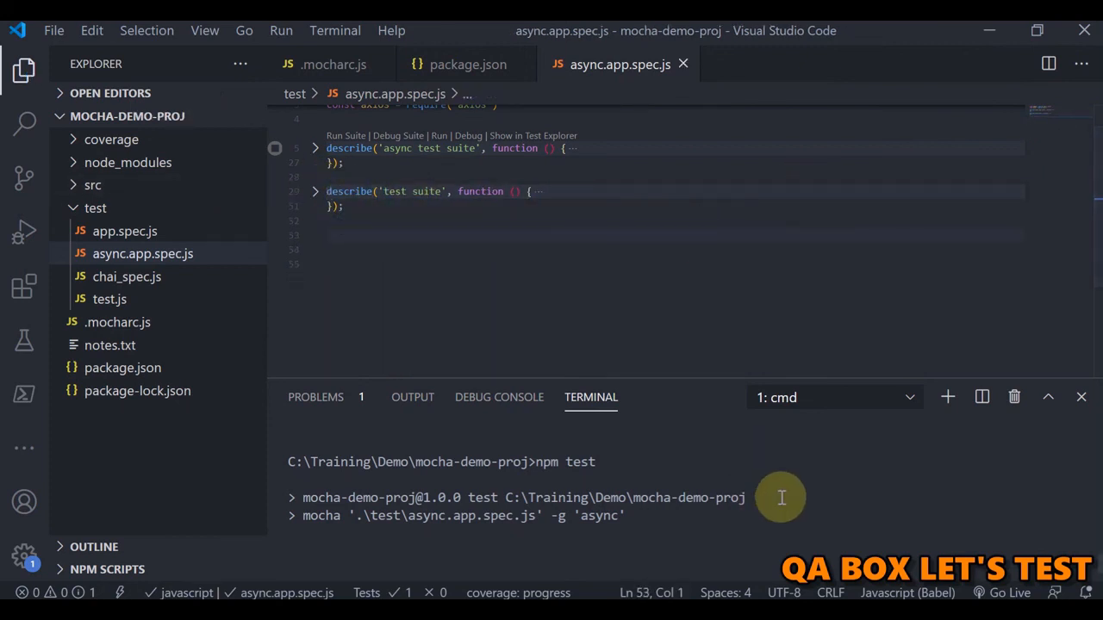
pyautogui.moveTo(906, 536)
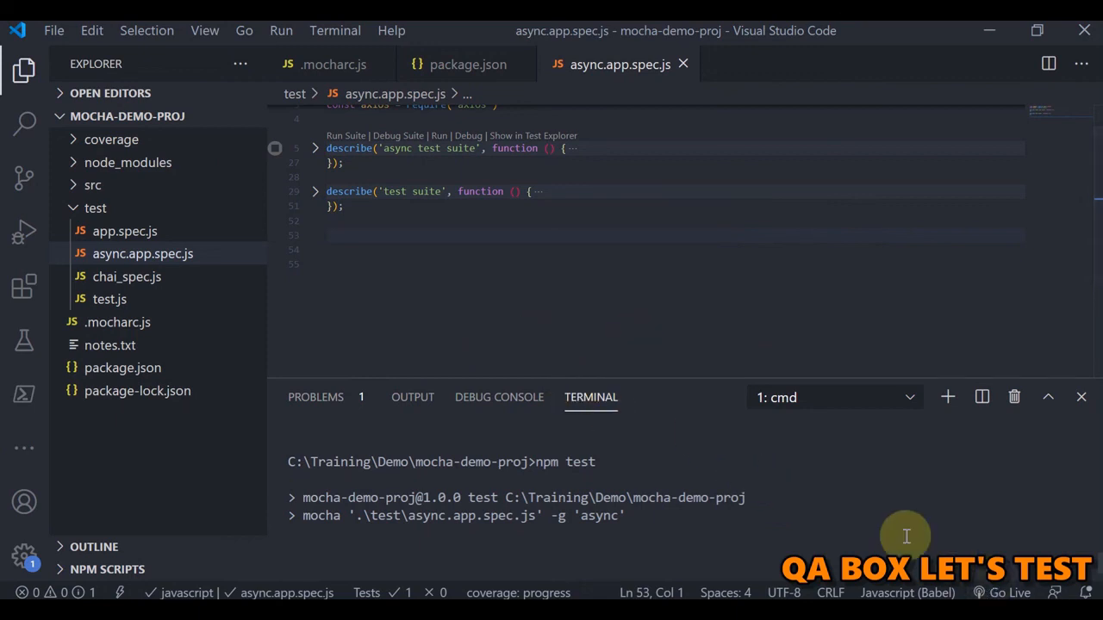